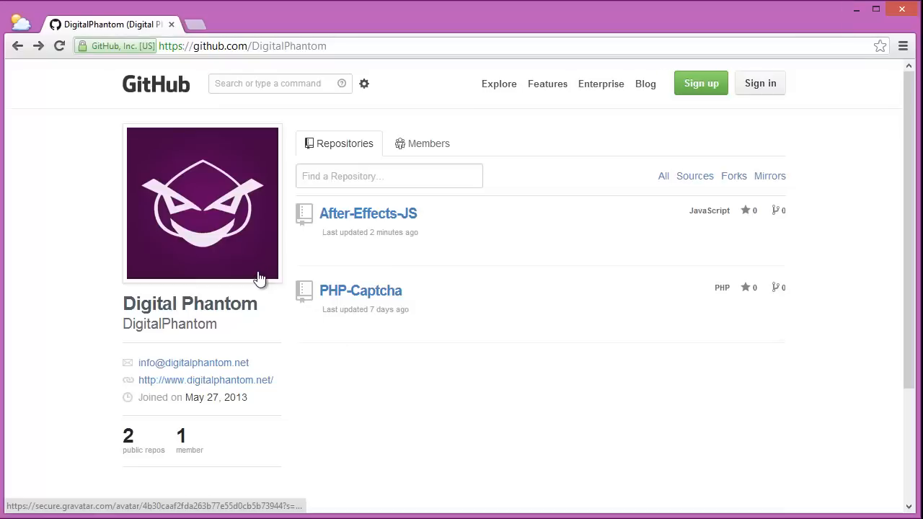
{"action": "mouse_move", "coordinate": [544, 389]}
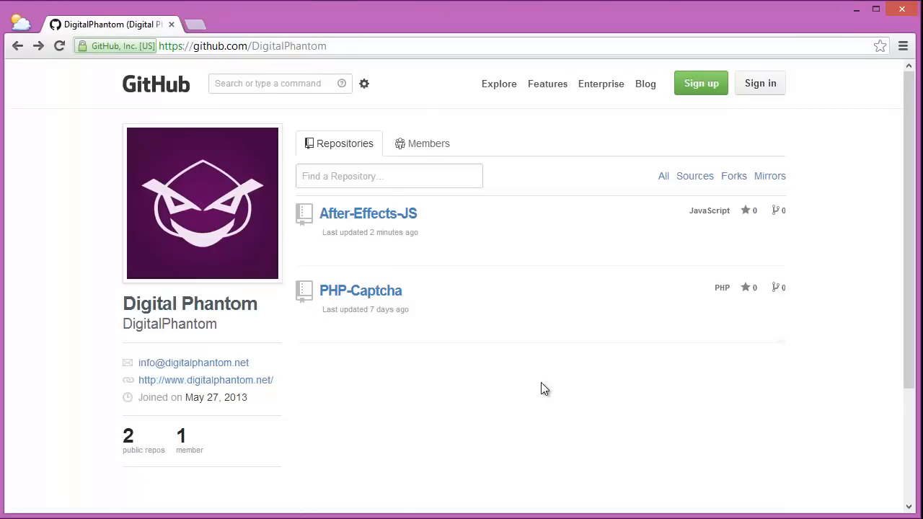
{"action": "mouse_move", "coordinate": [361, 291]}
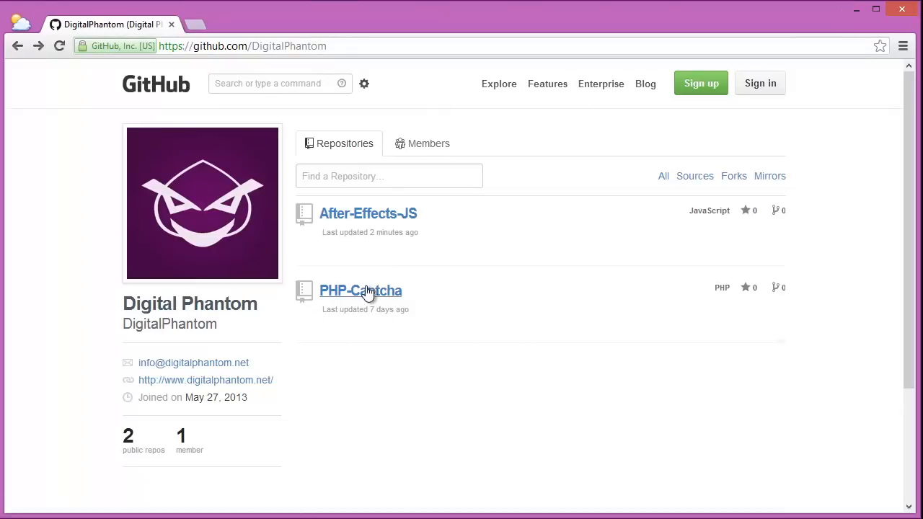
{"action": "mouse_move", "coordinate": [389, 233]}
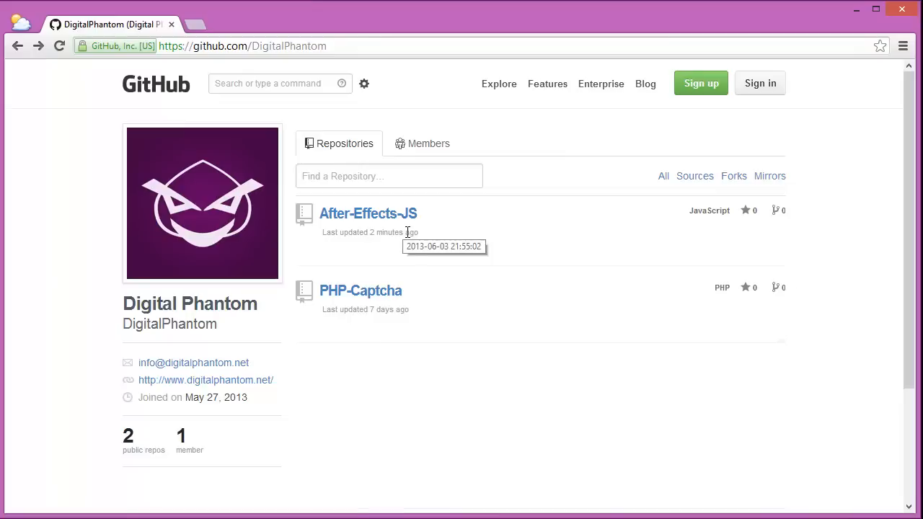
{"action": "mouse_move", "coordinate": [360, 296]}
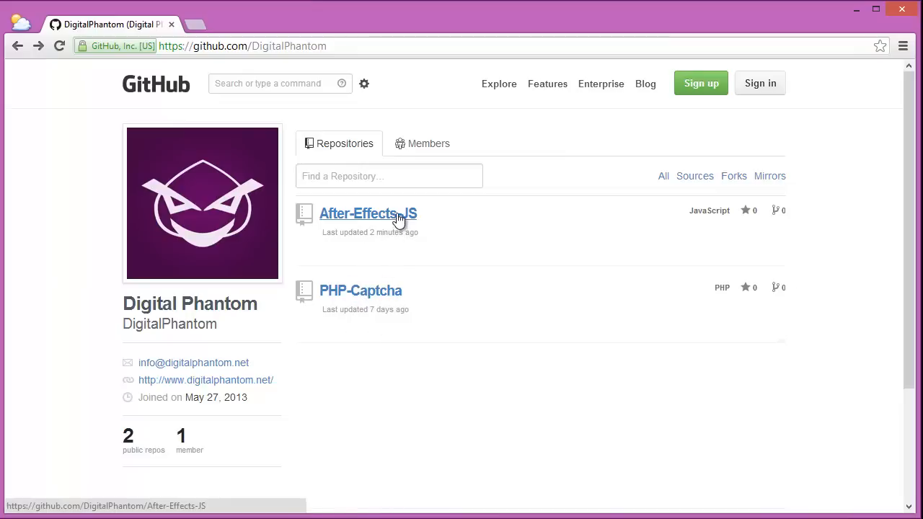
Step: Open polygon.js from the After-Effects-JS repository and scroll through its source code
{"action": "left_click", "coordinate": [367, 213]}
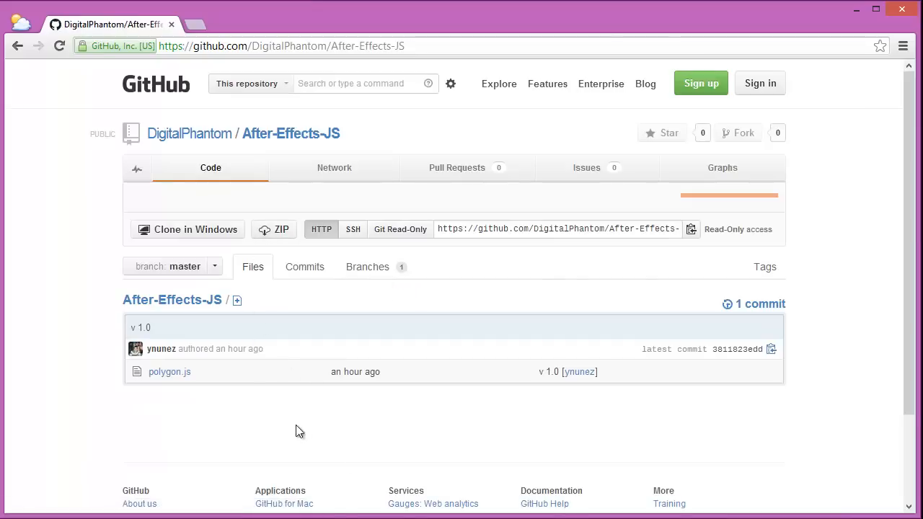
{"action": "left_click", "coordinate": [171, 373]}
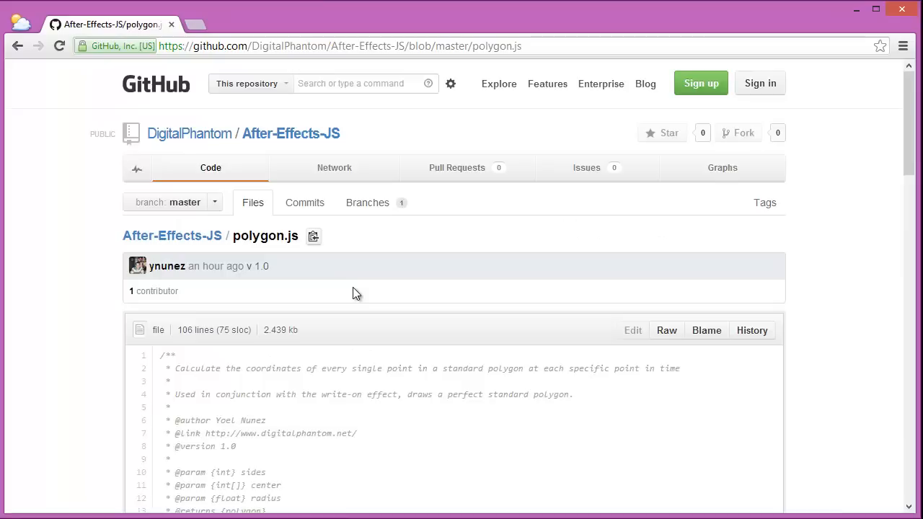
{"action": "scroll", "scroll_direction": "down", "scroll_amount": 3}
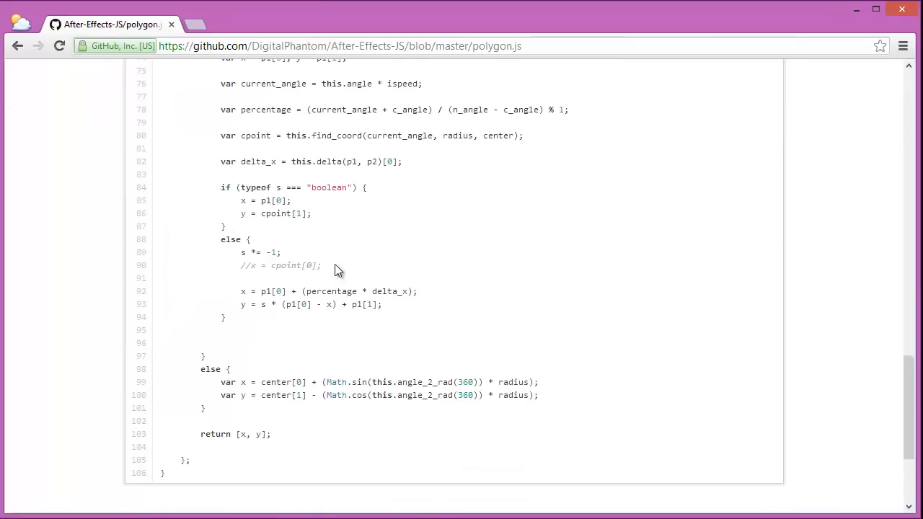
{"action": "scroll", "scroll_direction": "down", "scroll_amount": 3}
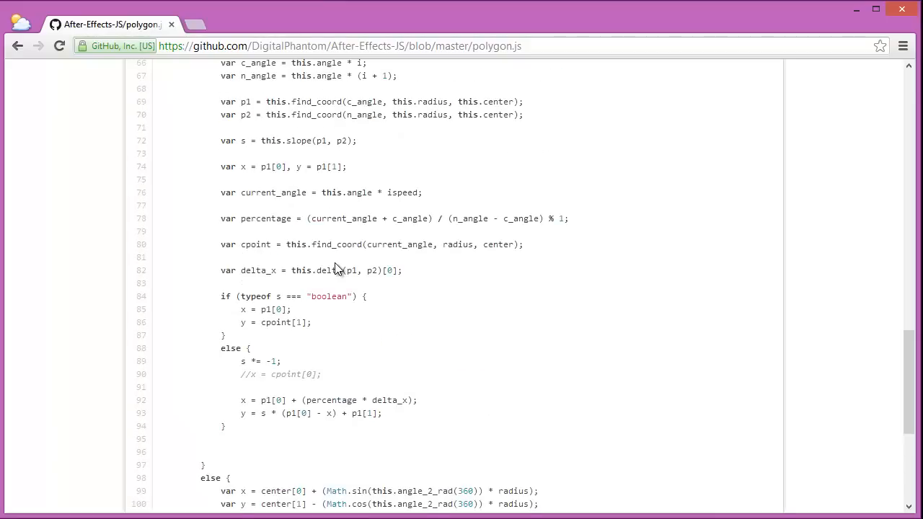
{"action": "scroll", "scroll_direction": "up", "scroll_amount": 3}
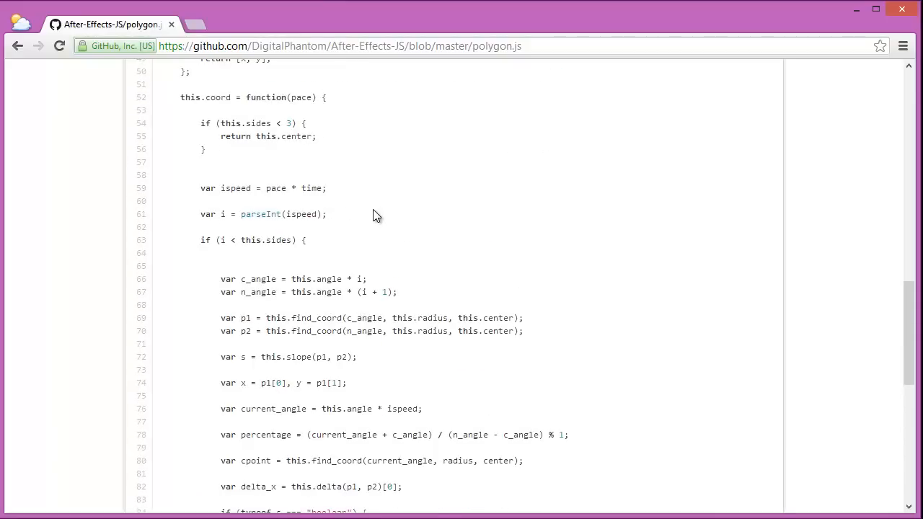
{"action": "scroll", "scroll_direction": "up", "scroll_amount": 3}
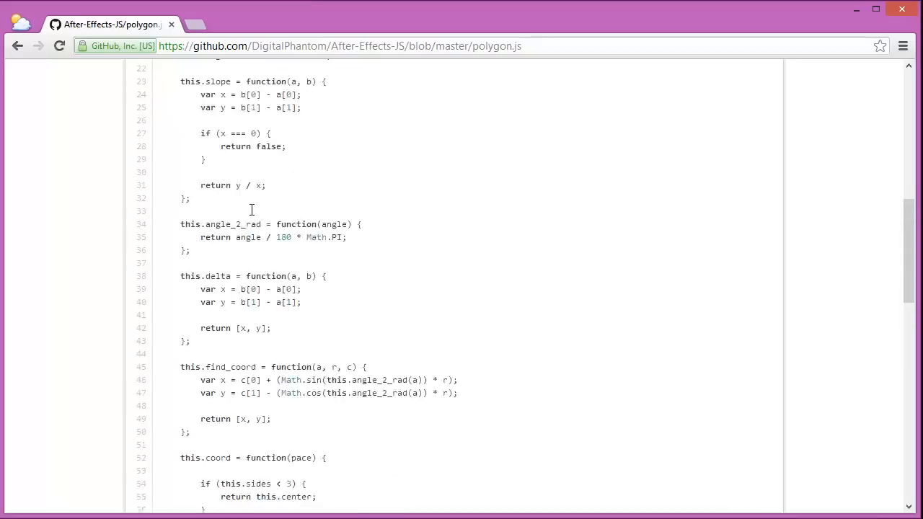
{"action": "scroll", "scroll_direction": "up", "scroll_amount": 3}
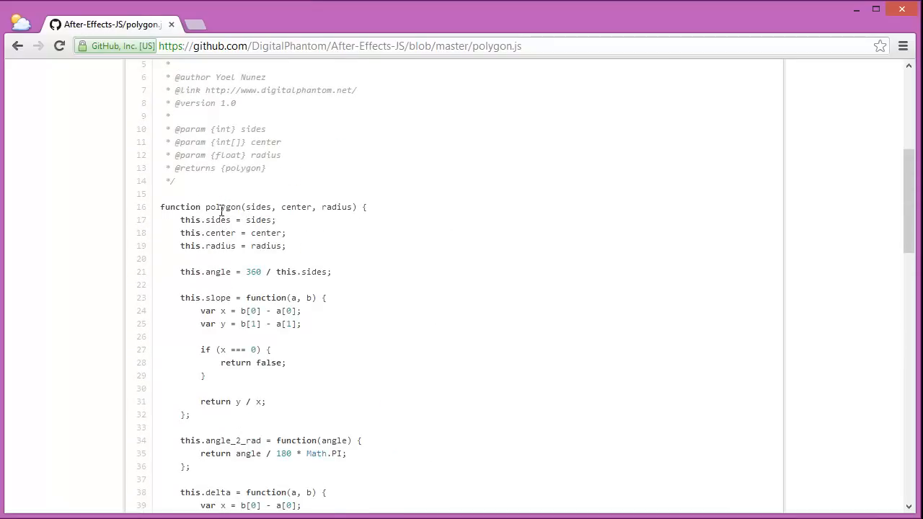
Step: Review the code further and highlight the coord function name and its pace parameter
{"action": "scroll", "scroll_direction": "down", "scroll_amount": 3}
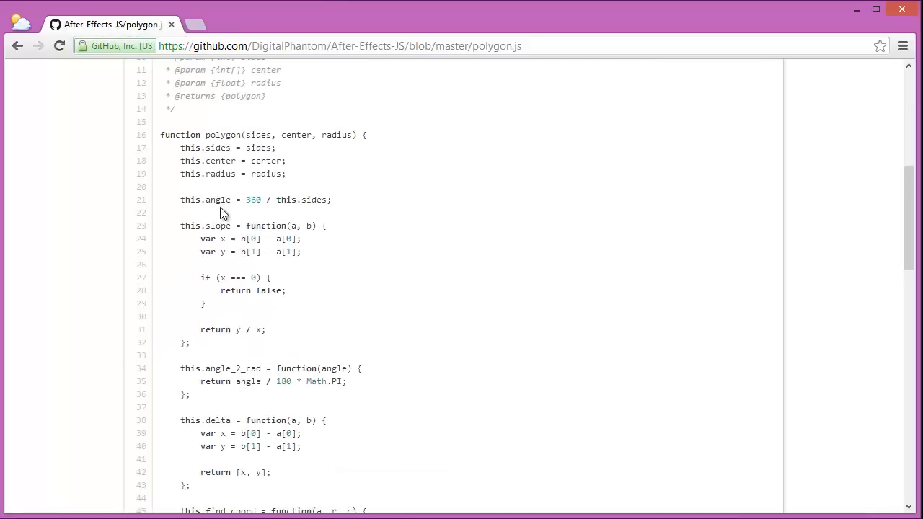
{"action": "scroll", "scroll_direction": "down", "scroll_amount": 3}
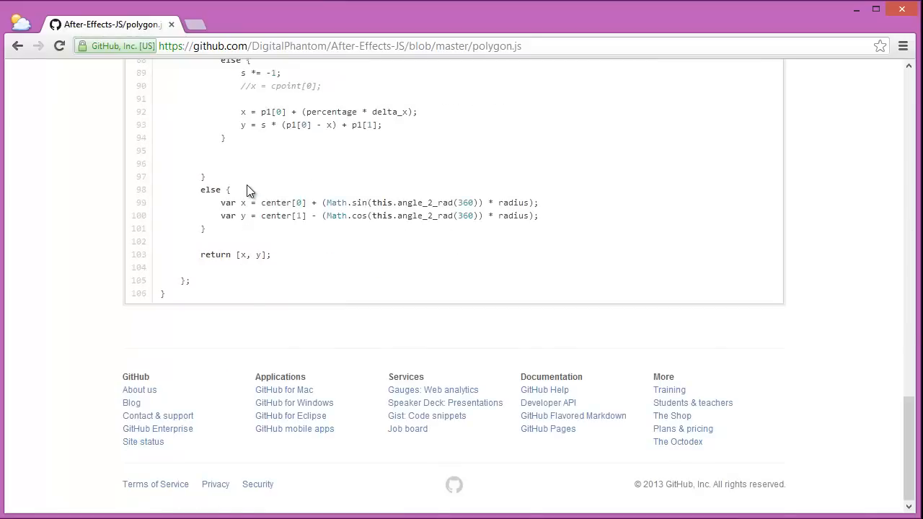
{"action": "scroll", "scroll_direction": "up", "scroll_amount": 3}
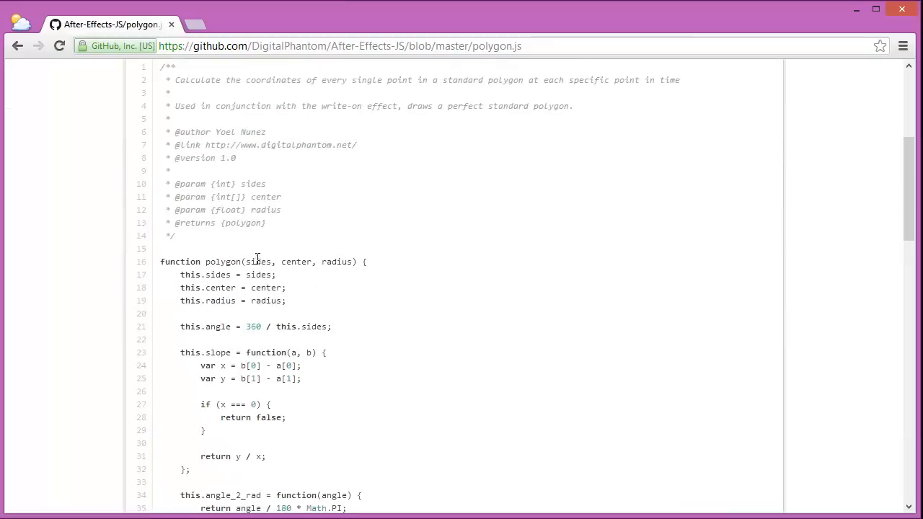
{"action": "mouse_move", "coordinate": [292, 262]}
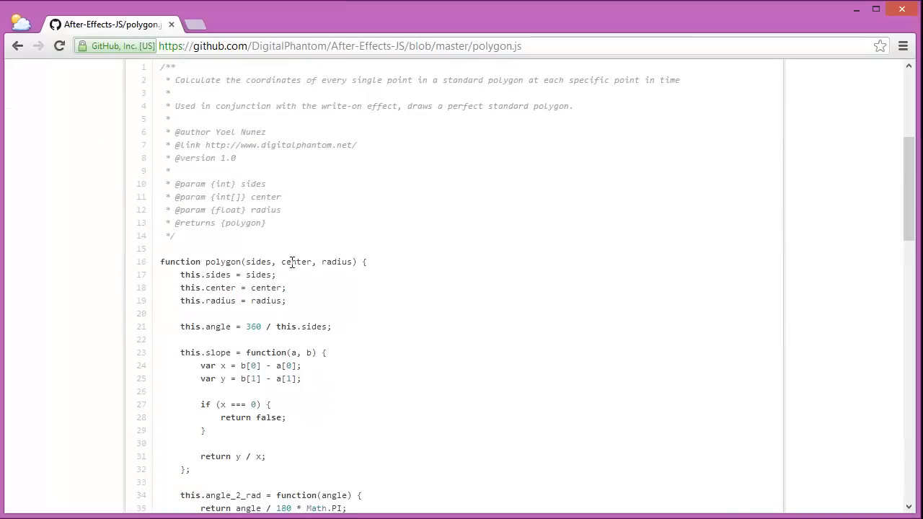
{"action": "scroll", "scroll_direction": "down", "scroll_amount": 3}
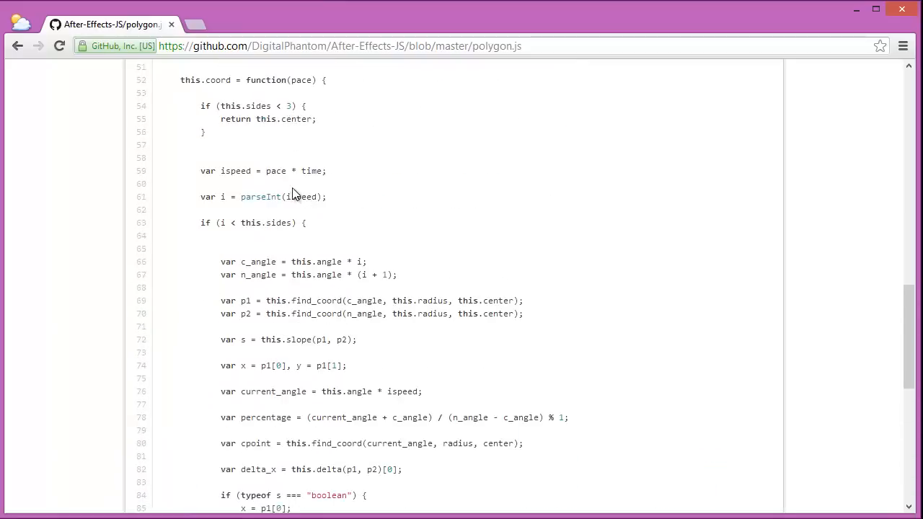
{"action": "double_click", "coordinate": [217, 151]}
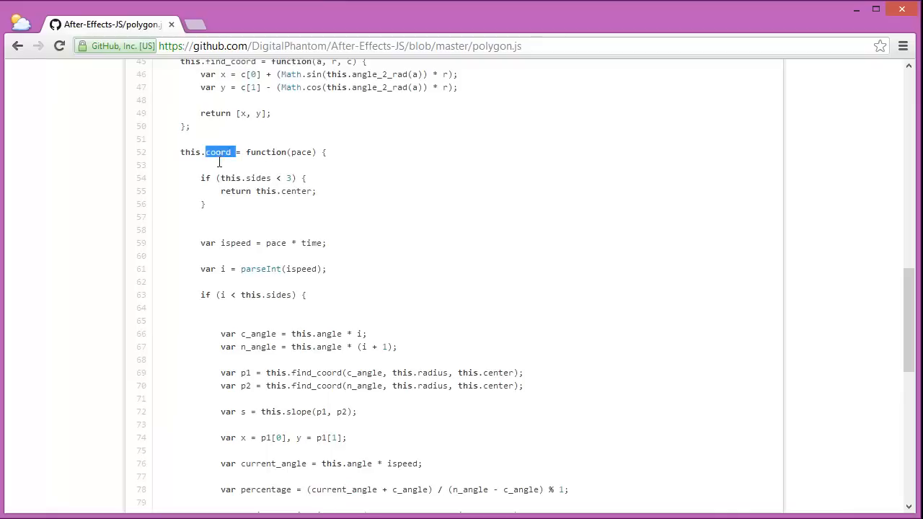
{"action": "double_click", "coordinate": [300, 153]}
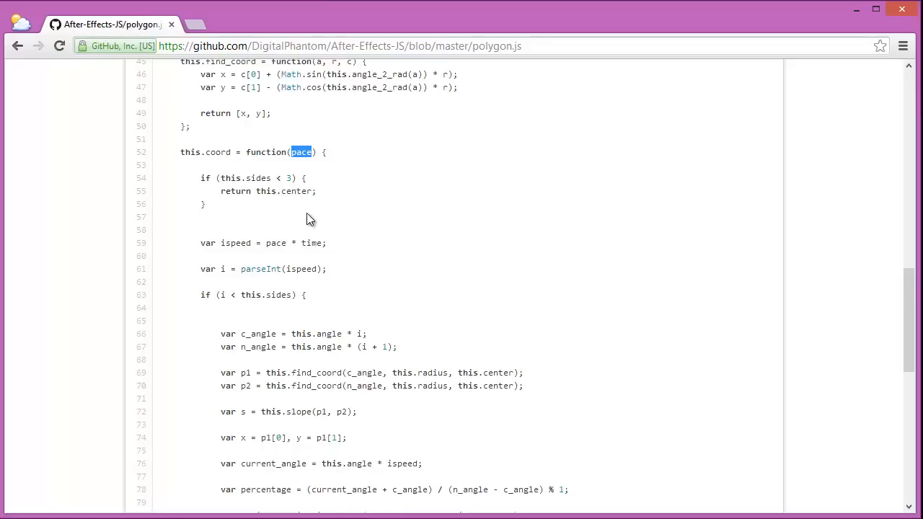
{"action": "mouse_move", "coordinate": [783, 13]}
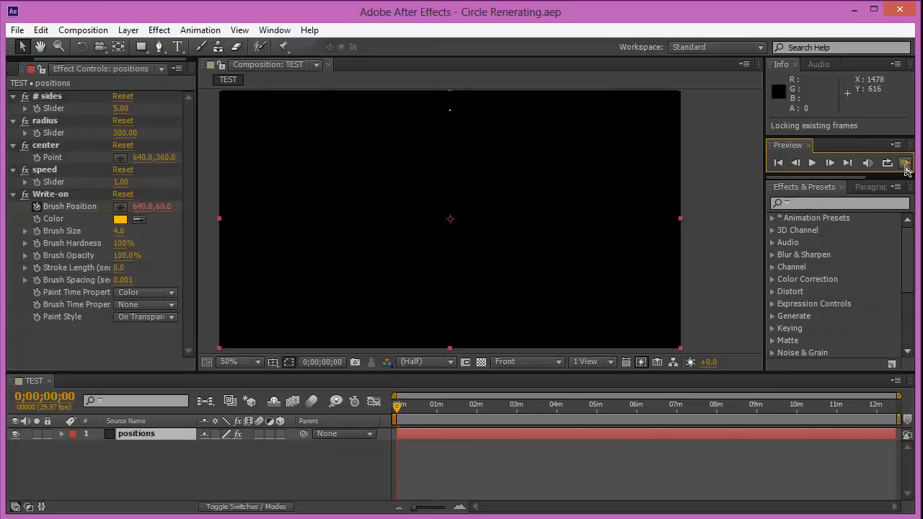
Step: Run a RAM preview of the TEST composition drawing the five-sided yellow polygon
{"action": "left_click", "coordinate": [906, 162]}
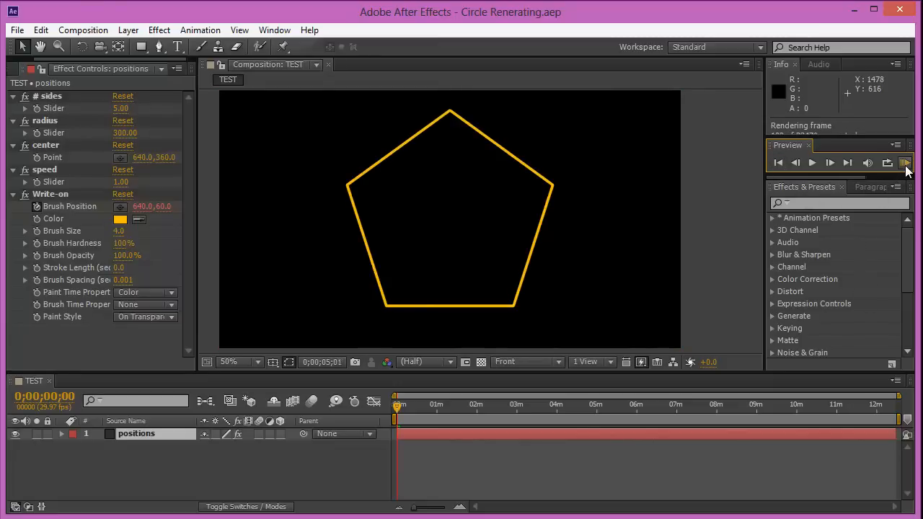
{"action": "left_click", "coordinate": [830, 161]}
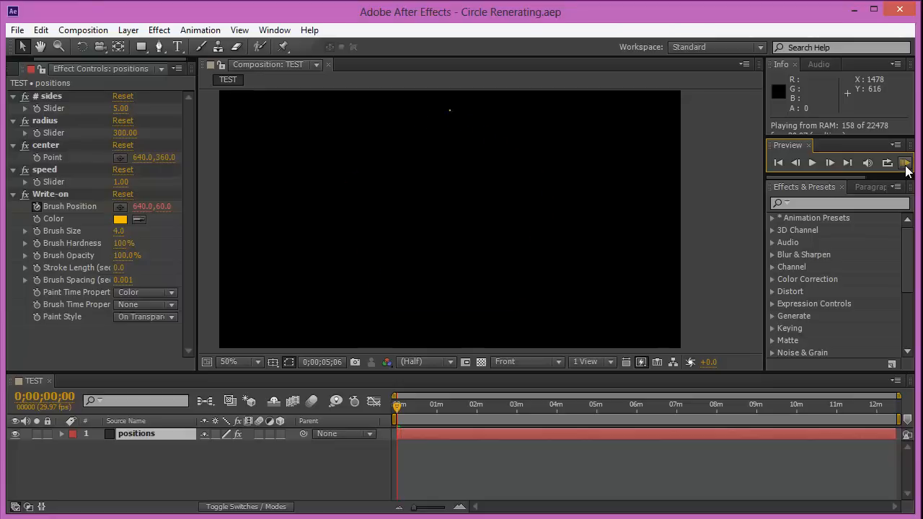
Step: Set the # sides slider to 3 and preview the triangle being drawn
{"action": "left_click", "coordinate": [906, 161]}
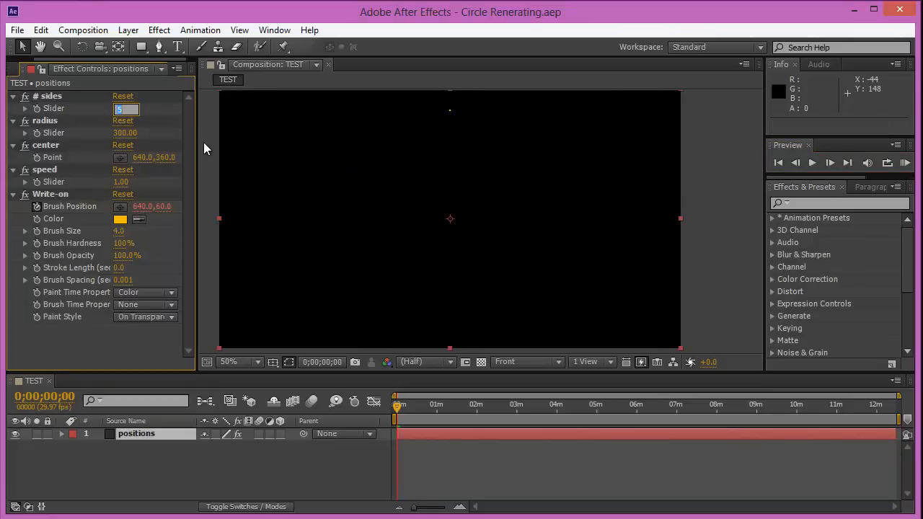
{"action": "type", "text": "3.00"}
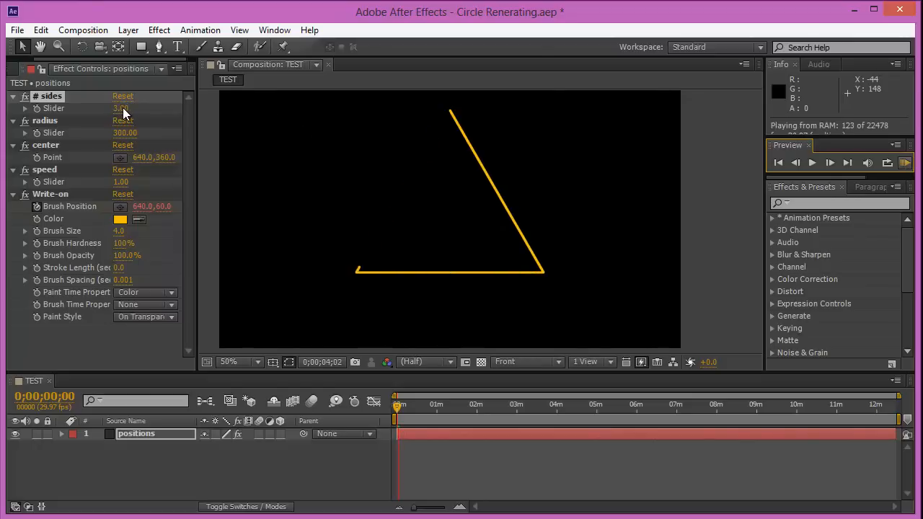
{"action": "left_click", "coordinate": [121, 108]}
{"action": "type", "text": "4"}
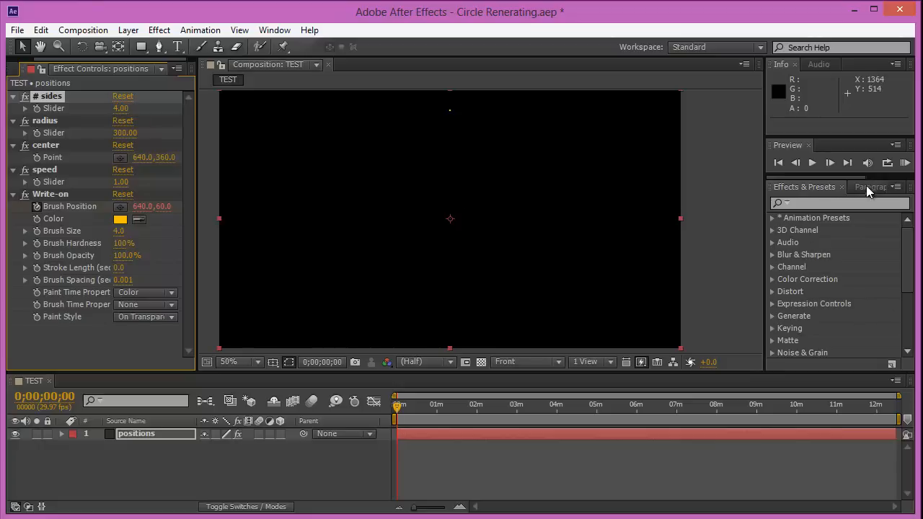
{"action": "left_click", "coordinate": [906, 162]}
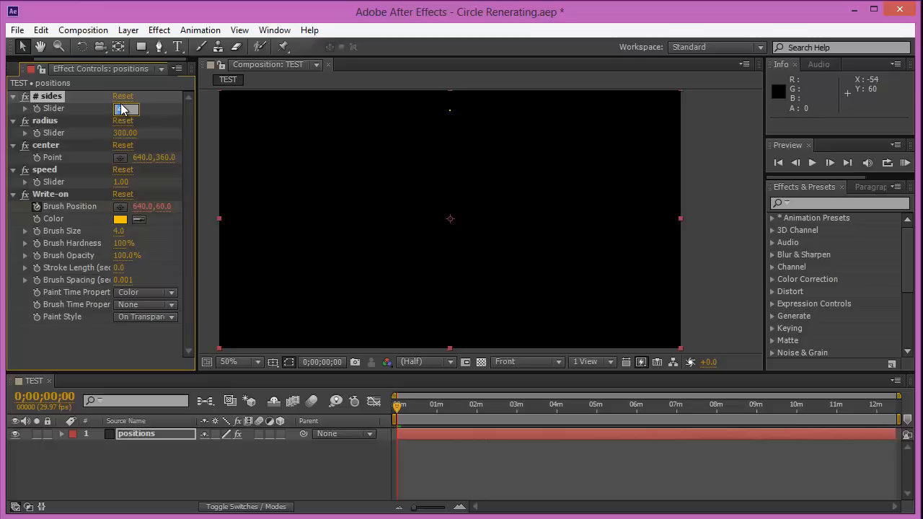
Step: Set the # sides slider to 9, RAM preview the nonagon, then stop playback
{"action": "type", "text": "9.00"}
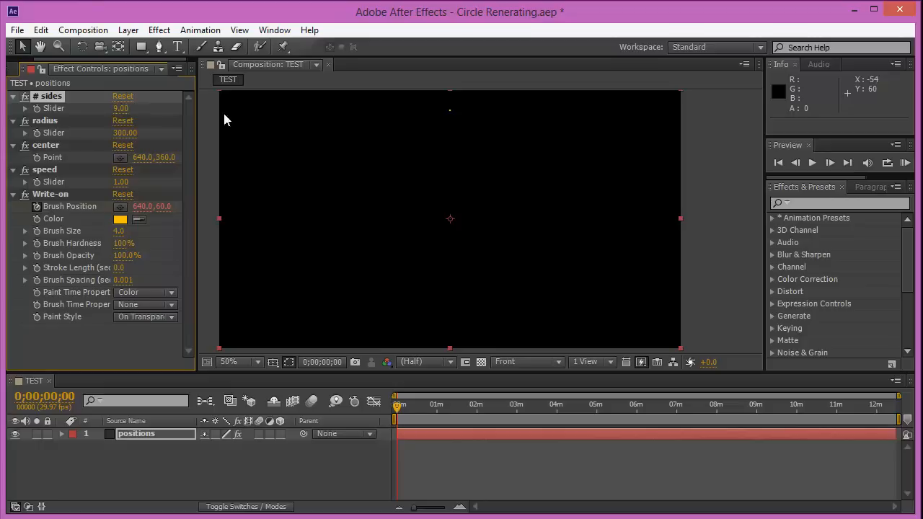
{"action": "left_click", "coordinate": [906, 162]}
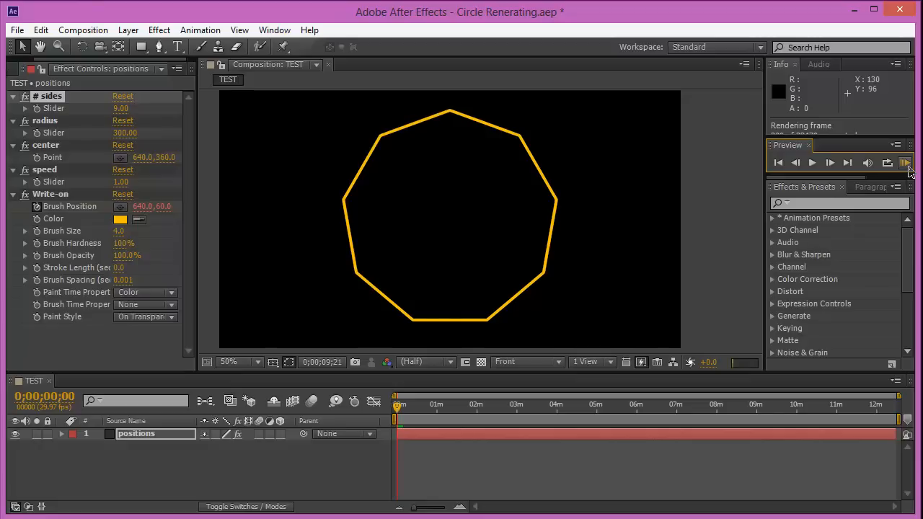
{"action": "left_click", "coordinate": [811, 162]}
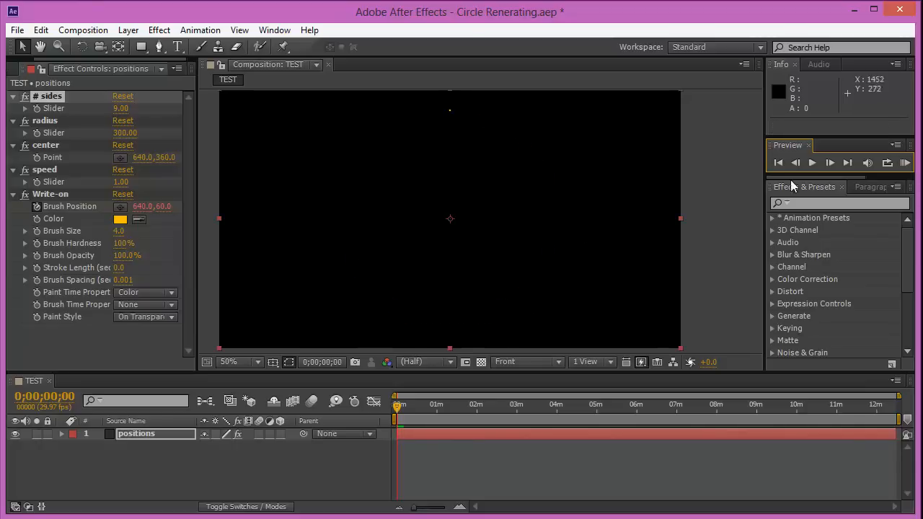
{"action": "left_click", "coordinate": [906, 162]}
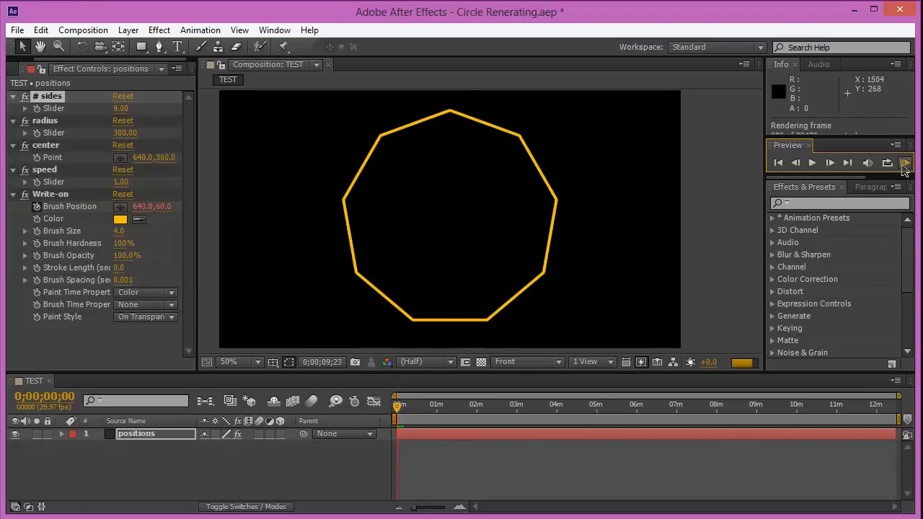
{"action": "left_click", "coordinate": [906, 162]}
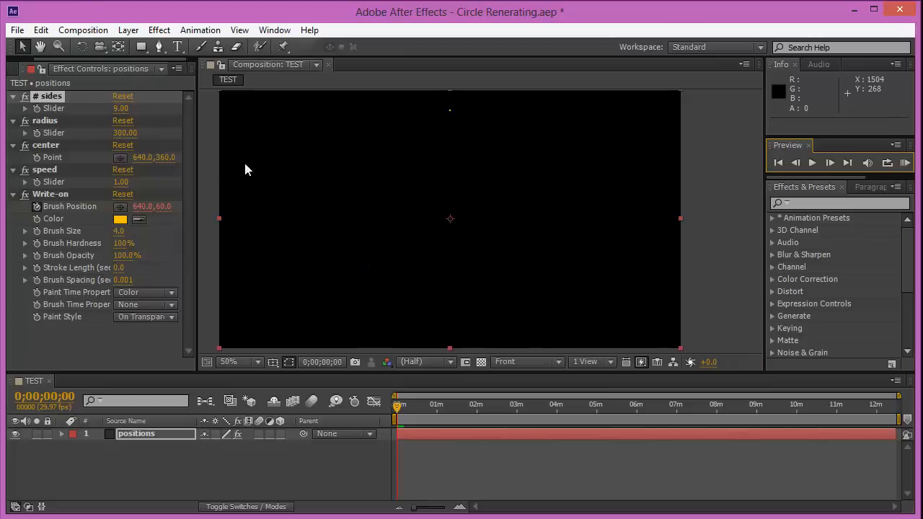
{"action": "mouse_move", "coordinate": [485, 173]}
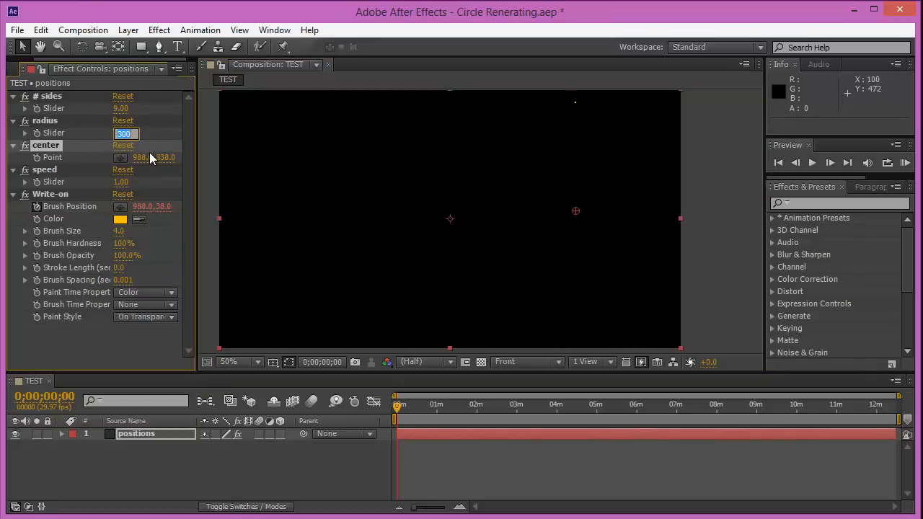
Step: Set the radius slider to 50, lower the side count to 6, and preview the result
{"action": "type", "text": "50."}
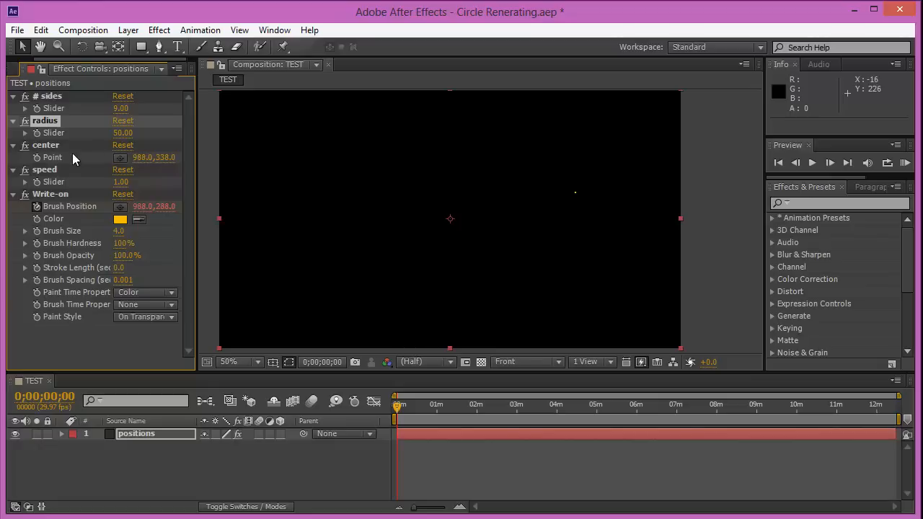
{"action": "double_click", "coordinate": [121, 108]}
{"action": "type", "text": "5"}
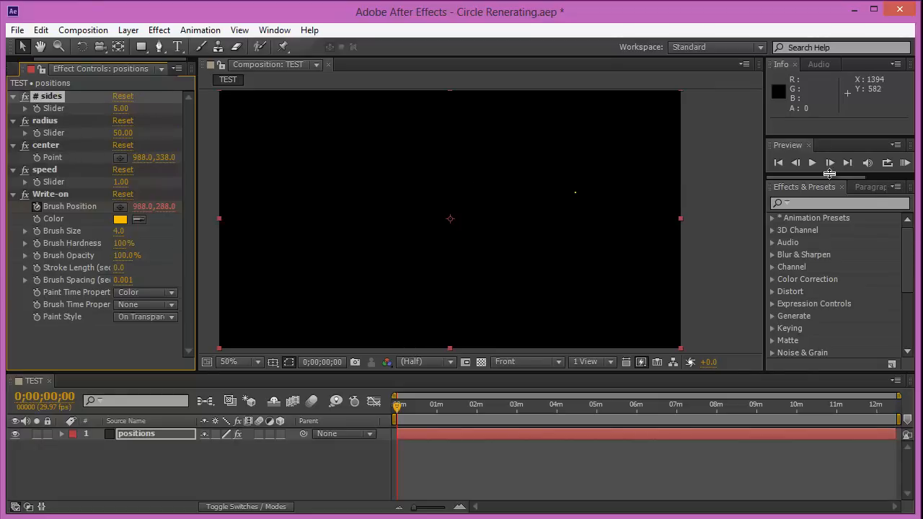
{"action": "left_click", "coordinate": [906, 162]}
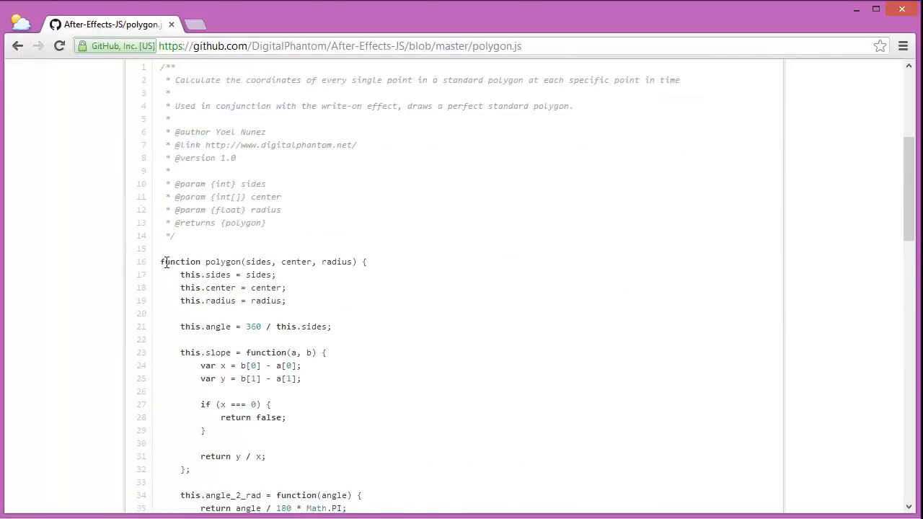
Step: Select the polygon function code in polygon.js for copying
{"action": "left_click_drag", "start_coordinate": [161, 262], "coordinate": [263, 326]}
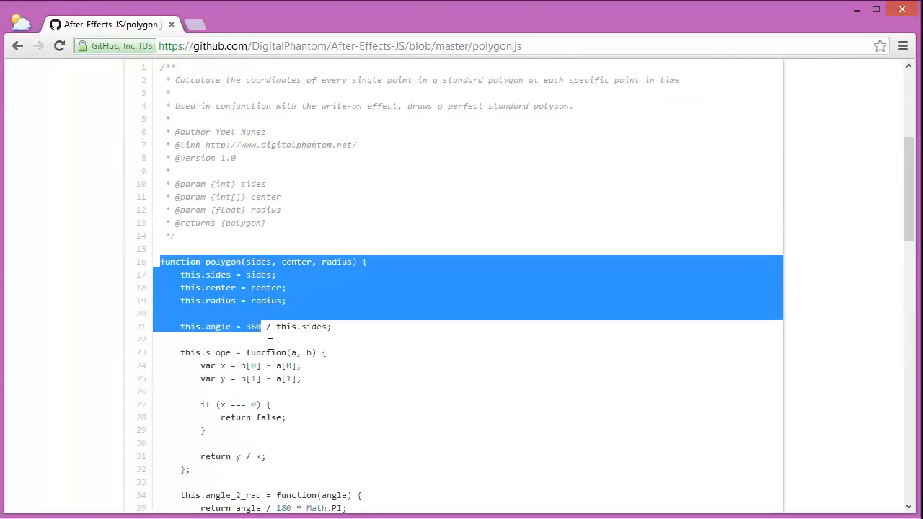
{"action": "scroll", "scroll_direction": "down", "scroll_amount": 3}
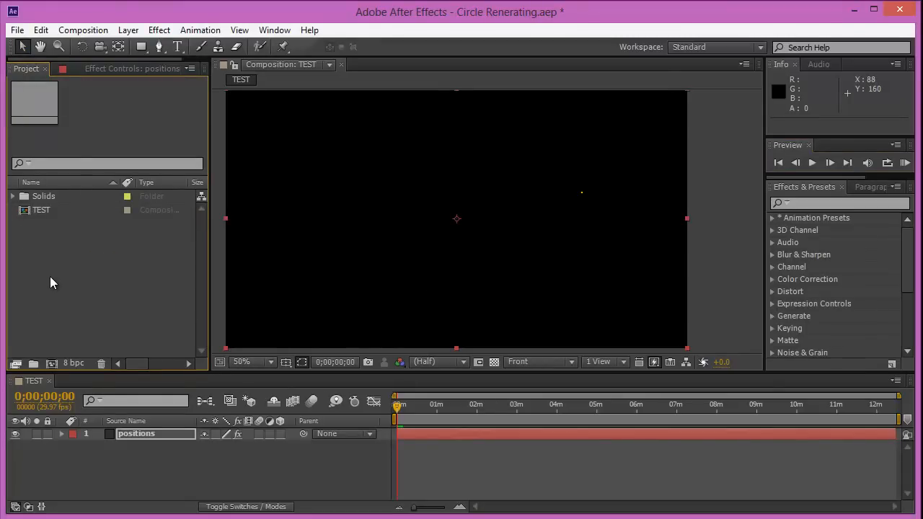
Step: Close the Circle Renerating project via File > Close Project, answering the save prompt
{"action": "left_click", "coordinate": [17, 29]}
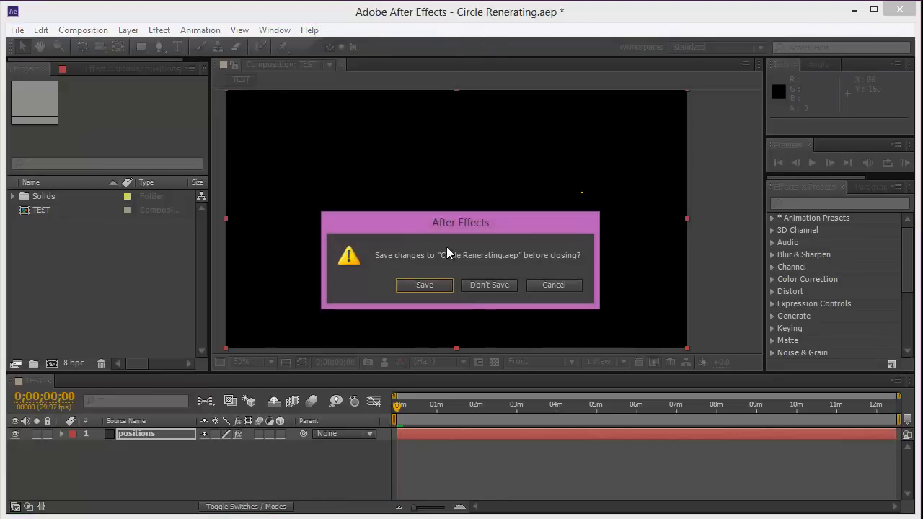
{"action": "left_click", "coordinate": [489, 285]}
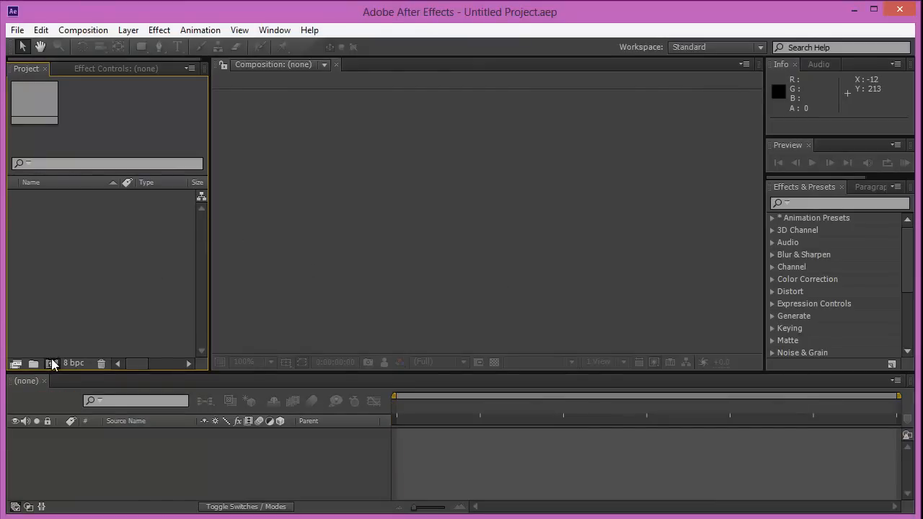
Step: Create a 1280×720 composition named polygon with a 0;00;10;00 duration
{"action": "left_click", "coordinate": [52, 364]}
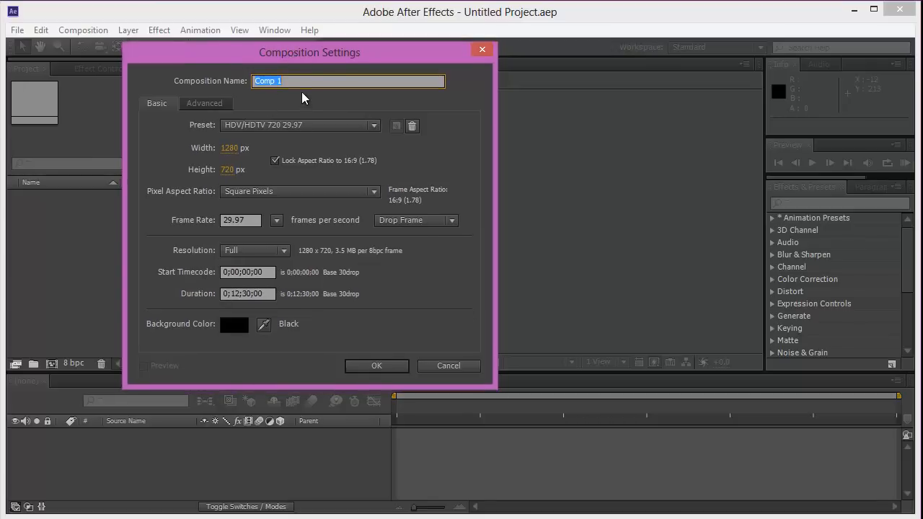
{"action": "type", "text": "polygon"}
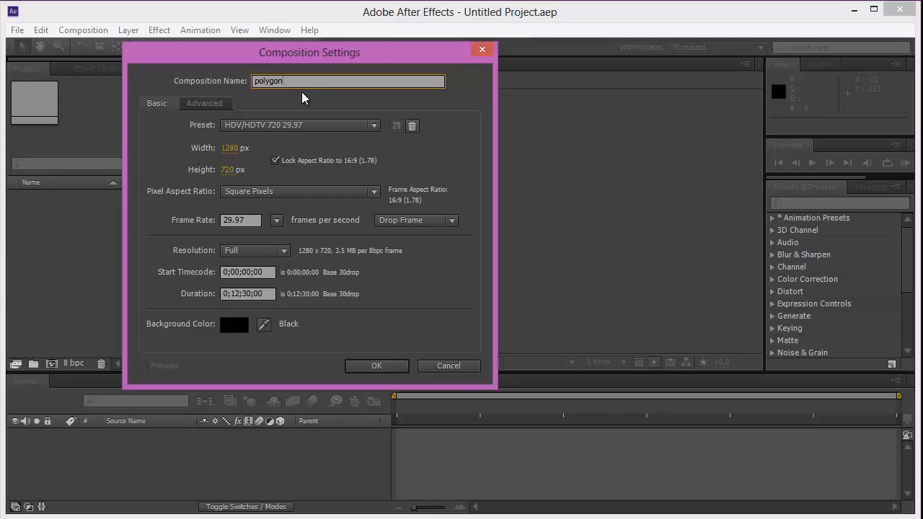
{"action": "mouse_move", "coordinate": [265, 190]}
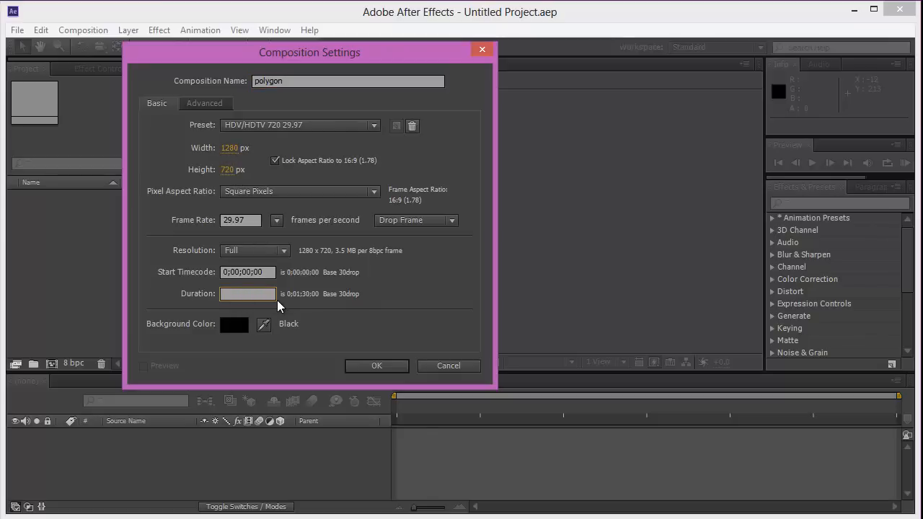
{"action": "type", "text": "0;00;30;00"}
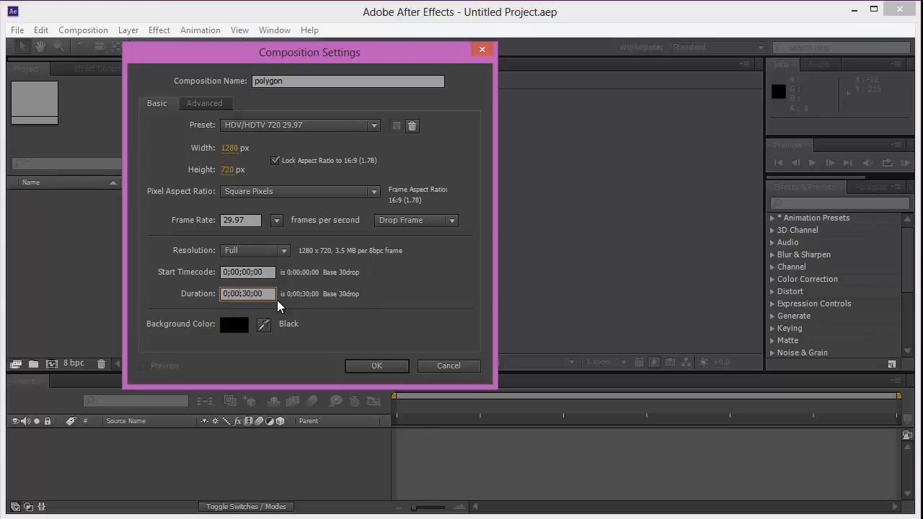
{"action": "type", "text": "0;00;10;00"}
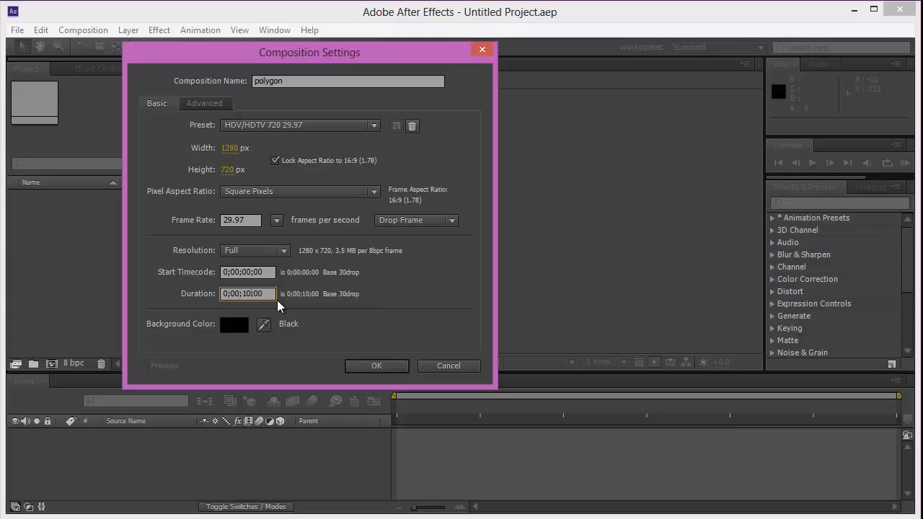
{"action": "left_click", "coordinate": [376, 367]}
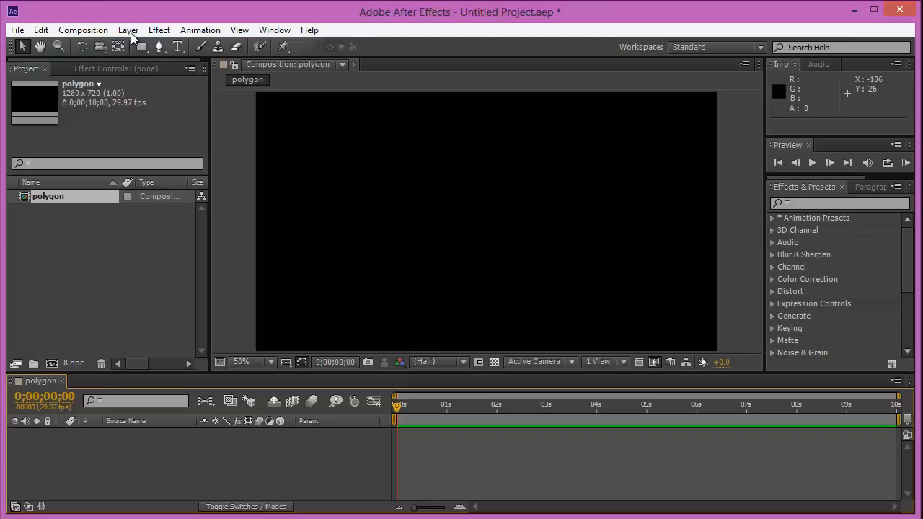
Step: Add a full-frame black solid layer named poly via Layer > New > Solid
{"action": "left_click", "coordinate": [127, 28]}
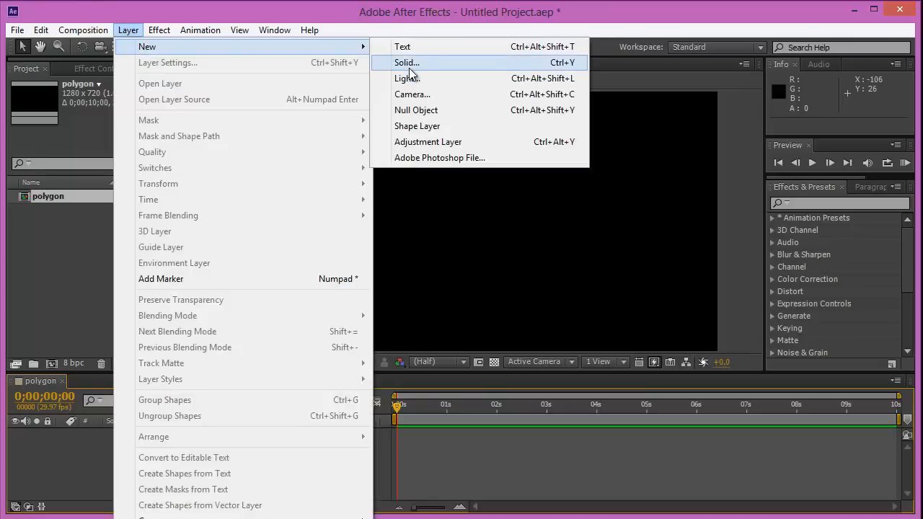
{"action": "left_click", "coordinate": [407, 64]}
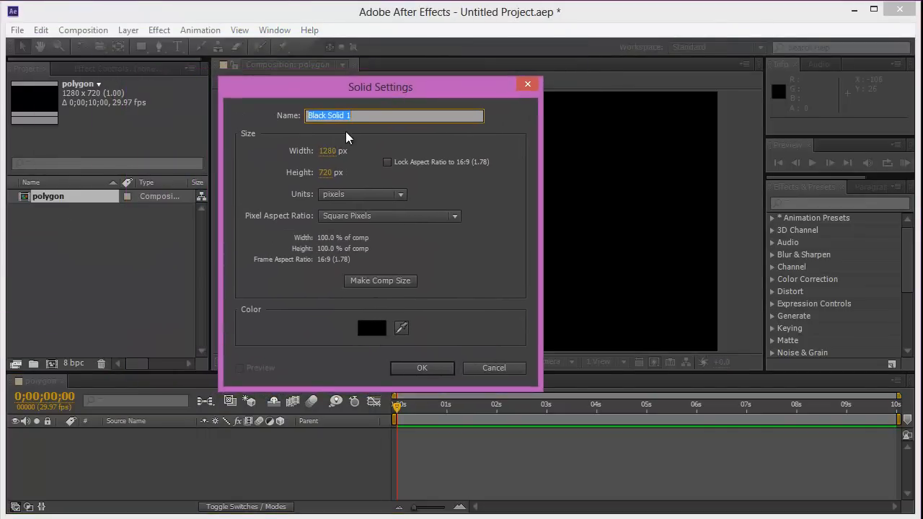
{"action": "mouse_move", "coordinate": [242, 115]}
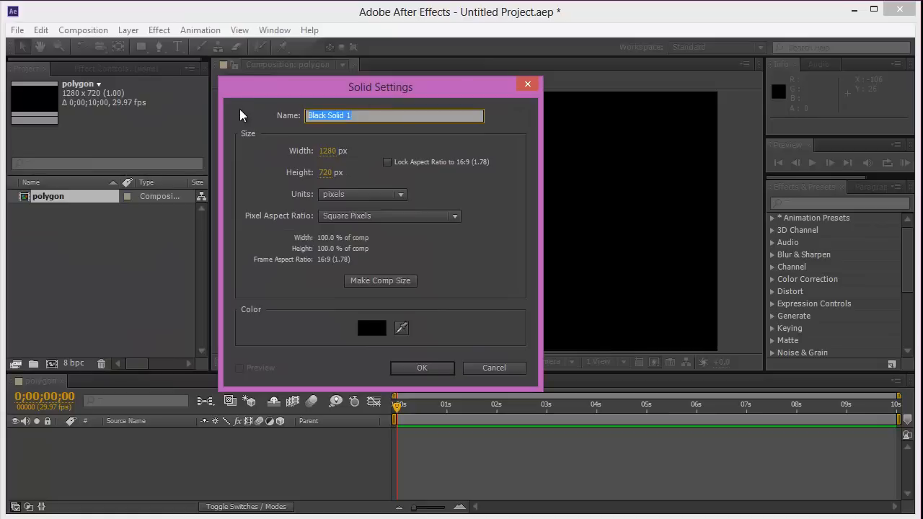
{"action": "type", "text": "poly"}
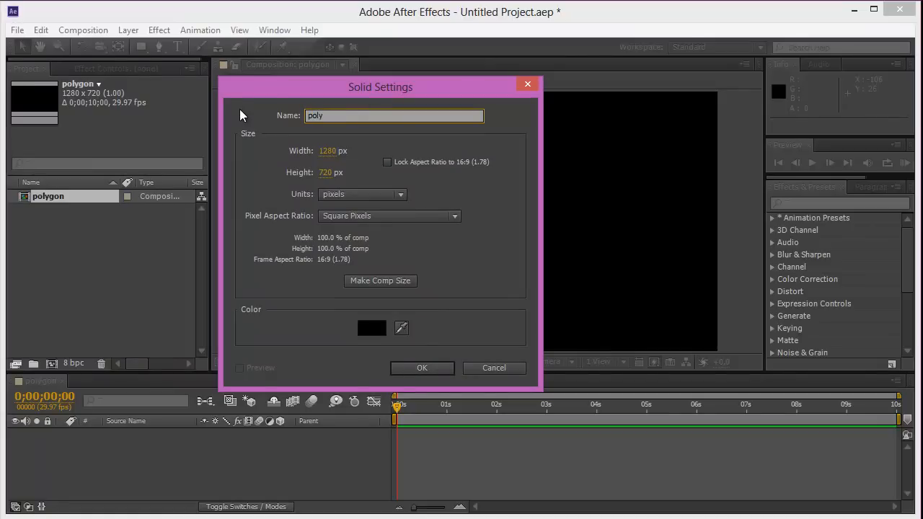
{"action": "left_click", "coordinate": [422, 368]}
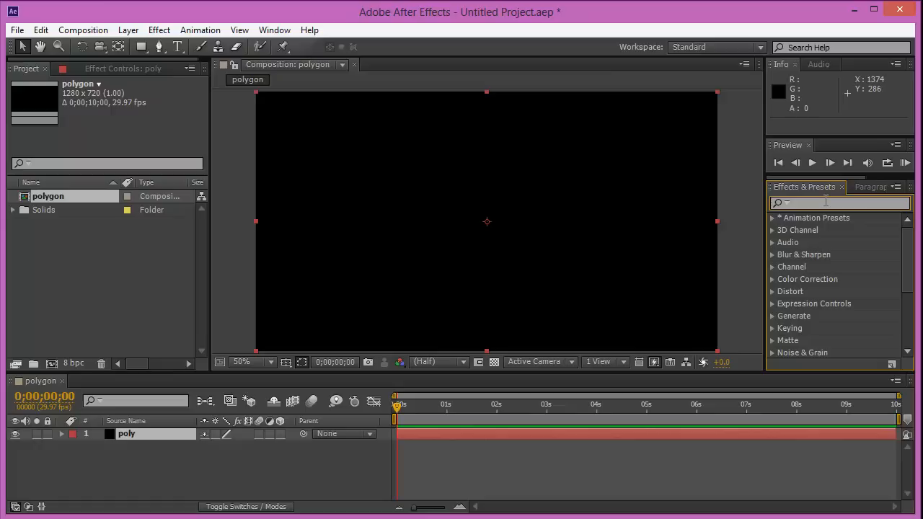
Step: Find Write-on by searching 'wri' in Effects & Presets and apply it to poly
{"action": "type", "text": "write"}
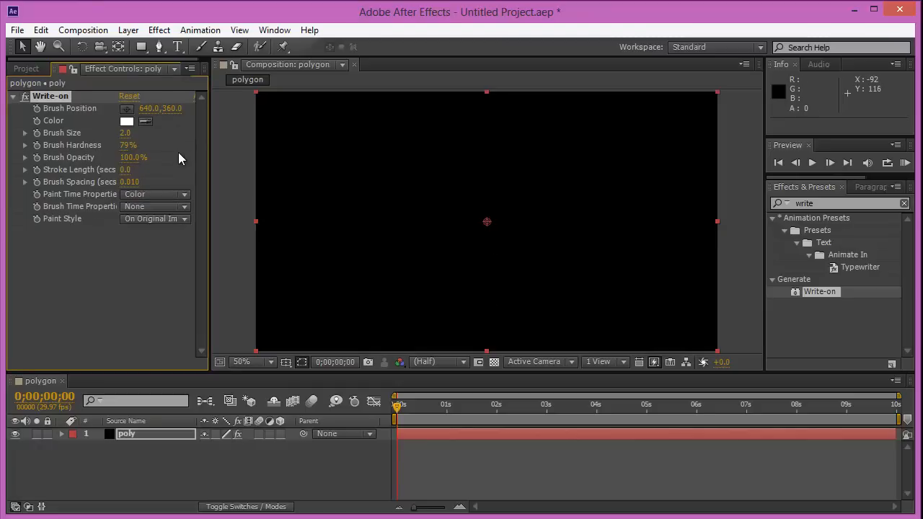
{"action": "mouse_move", "coordinate": [271, 401]}
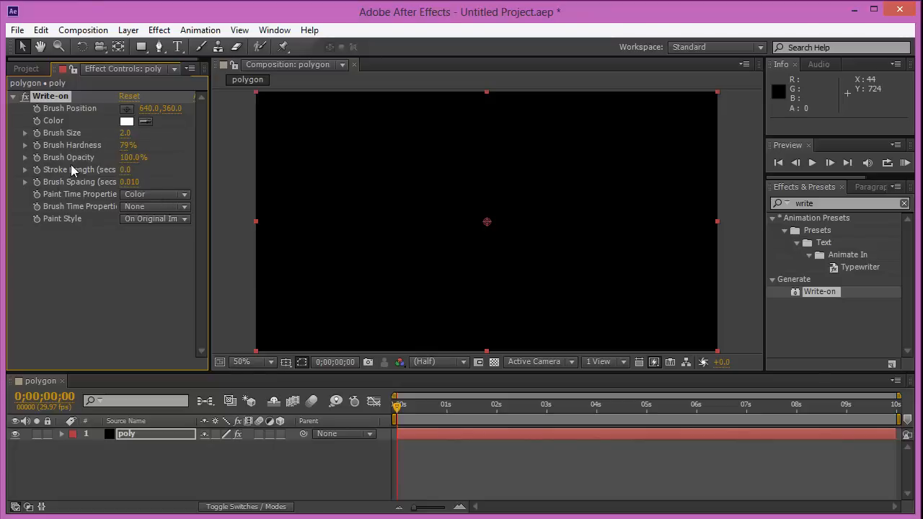
{"action": "mouse_move", "coordinate": [72, 172]}
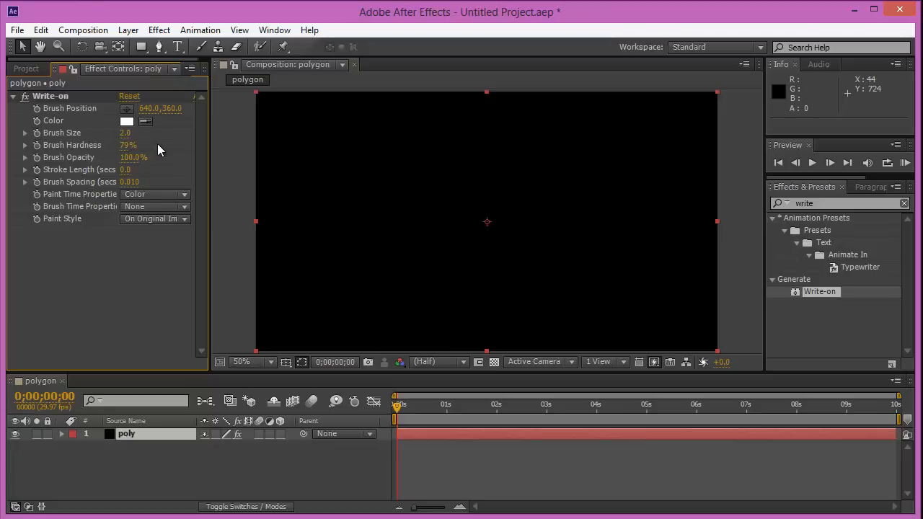
{"action": "mouse_move", "coordinate": [55, 107]}
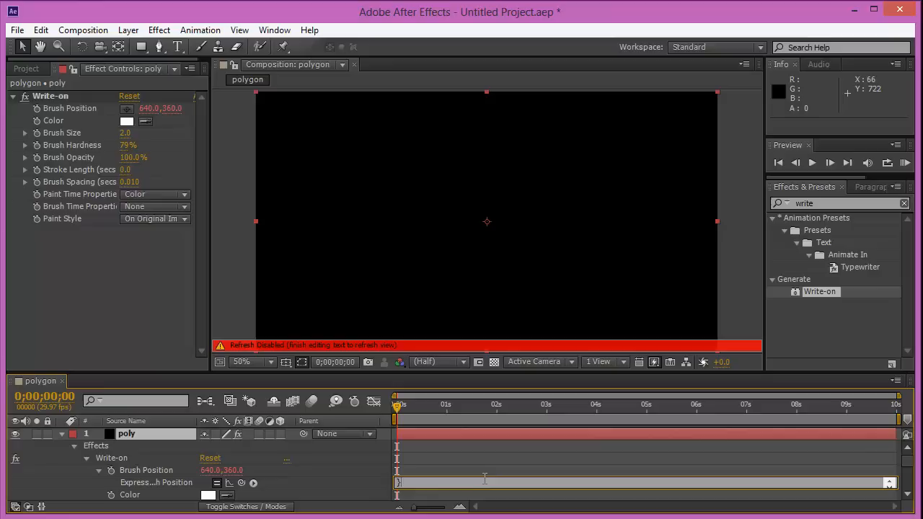
{"action": "mouse_move", "coordinate": [504, 398]}
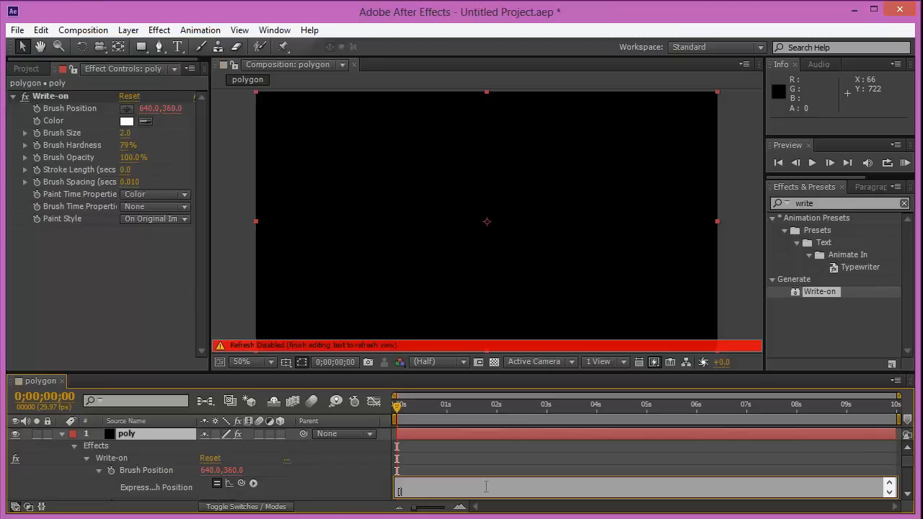
Step: Give Write-on's Brush Position an expression holding the pasted polygon function code
{"action": "type", "text": "[0,0]"}
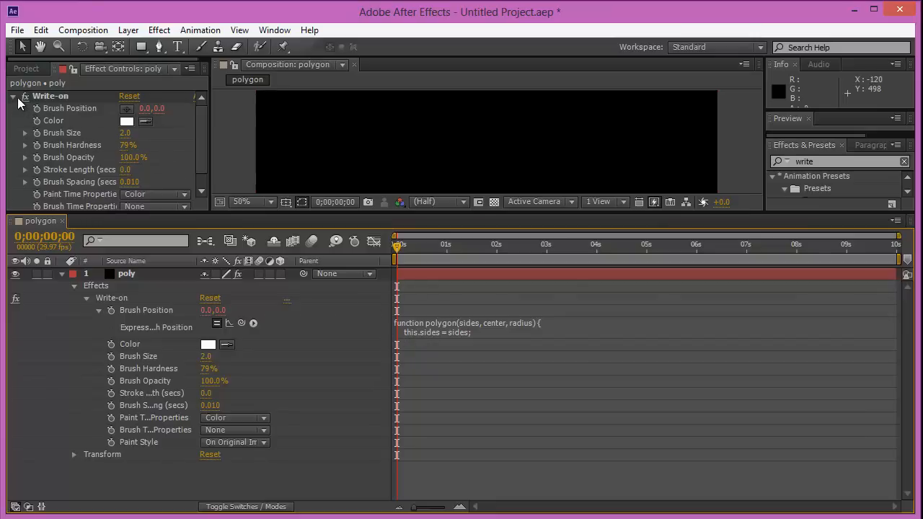
Step: Append 'var poly = new polygon(0,0,0);' after the pasted function in the Brush Position expression
{"action": "left_click", "coordinate": [13, 95]}
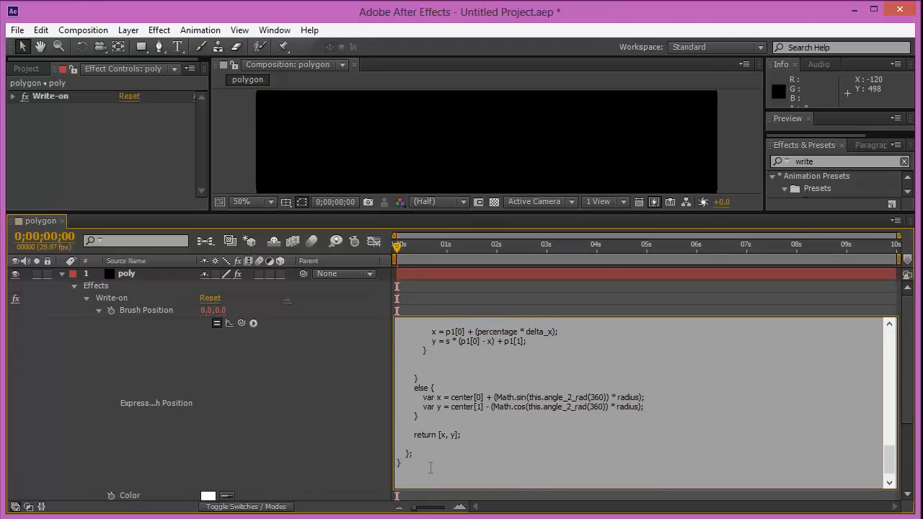
{"action": "type", "text": "var"}
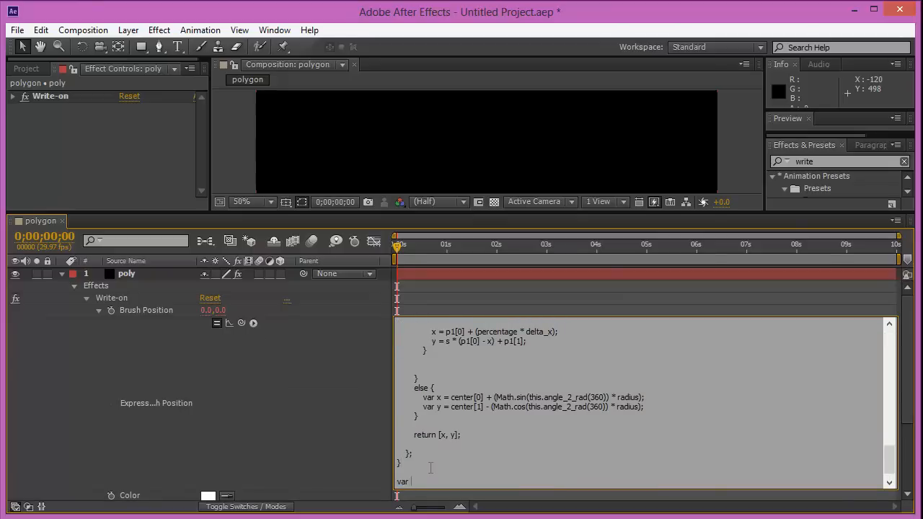
{"action": "type", "text": "poly"}
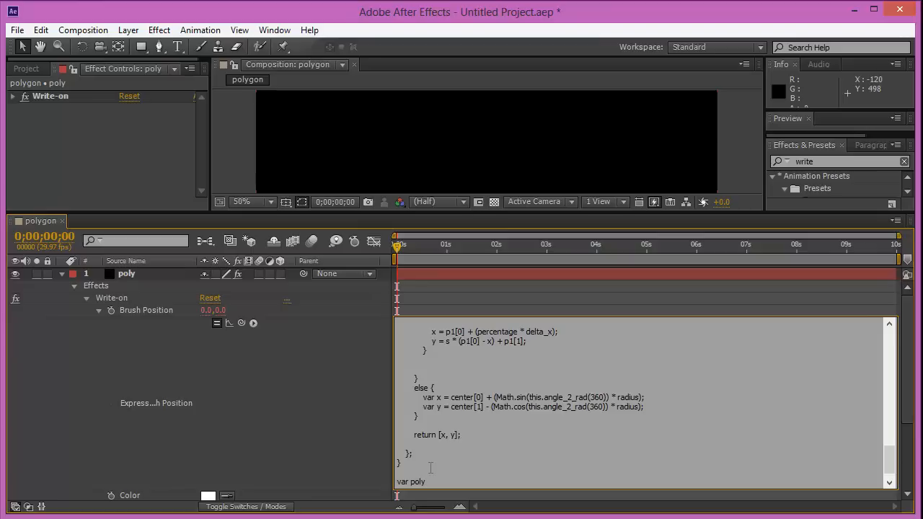
{"action": "type", "text": "= new p"}
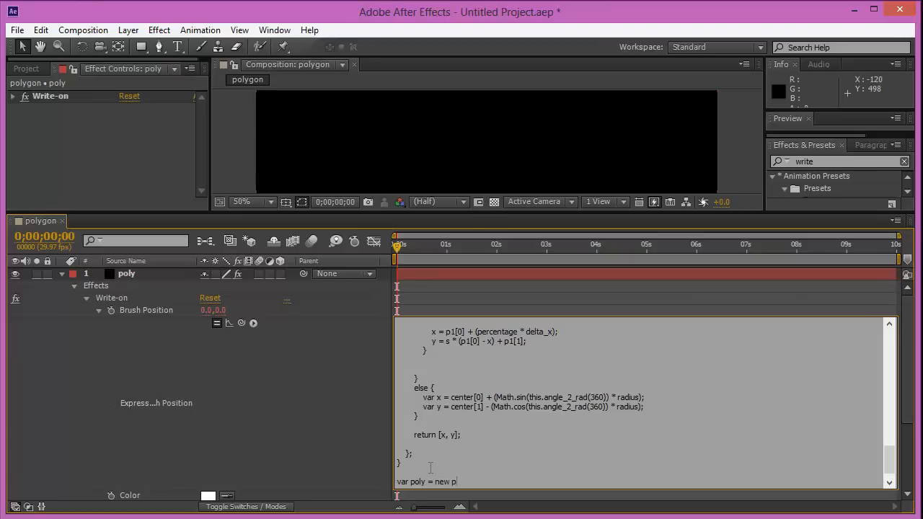
{"action": "type", "text": "olygon("}
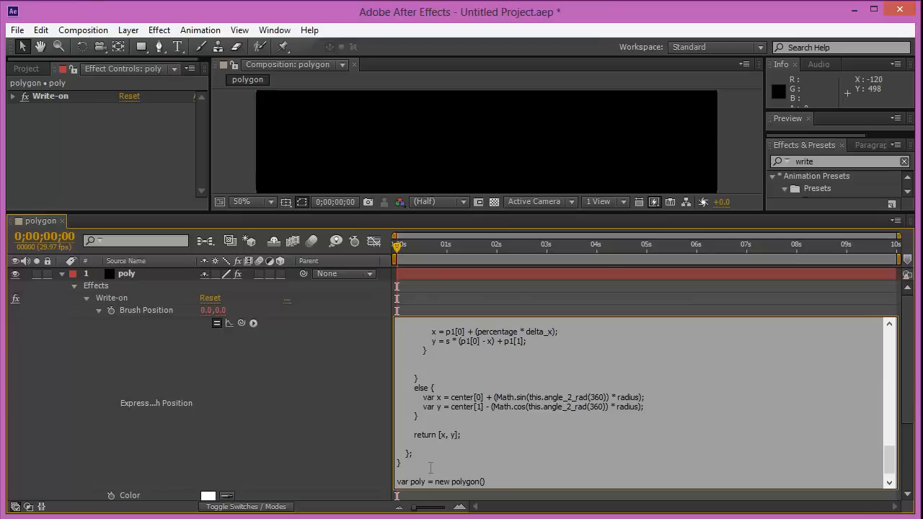
{"action": "type", "text": "0,0,"}
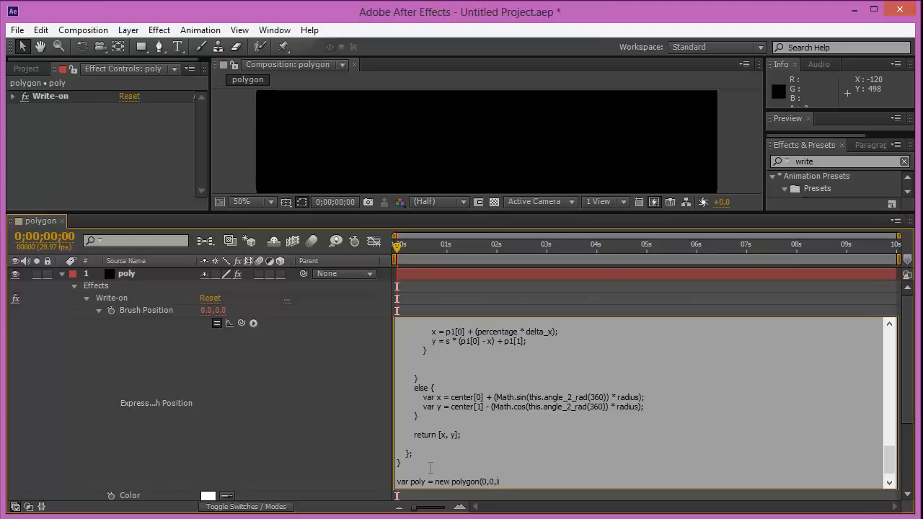
{"action": "type", "text": "0);"}
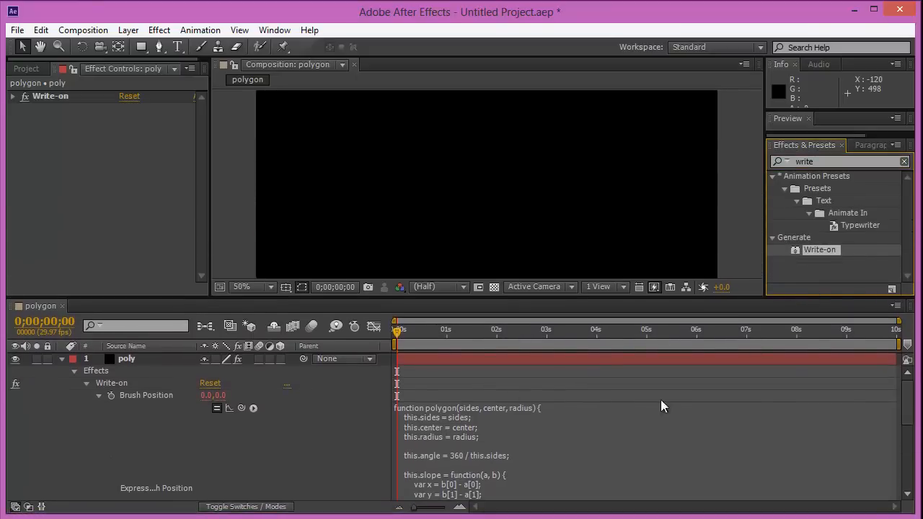
{"action": "mouse_move", "coordinate": [822, 189]}
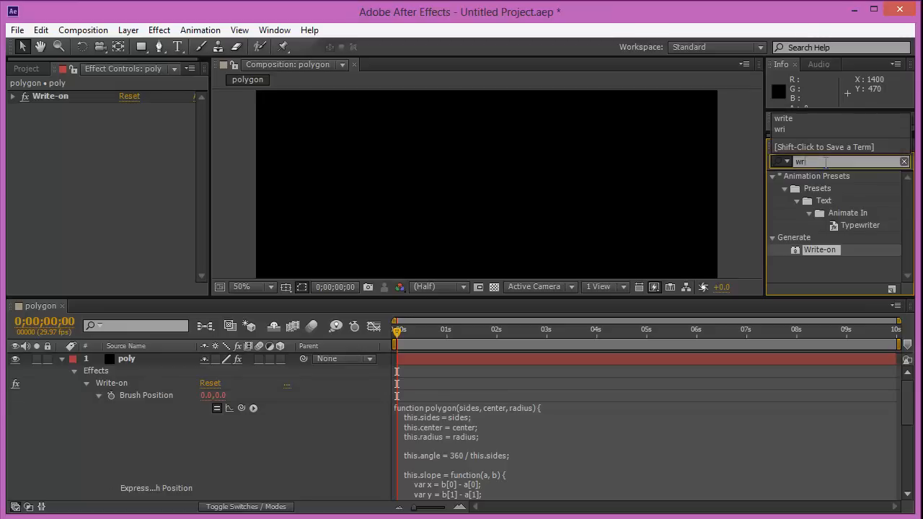
Step: Add a Slider Control from Effects & Presets and a Point Control via Expression Controls to the poly layer
{"action": "type", "text": "slider"}
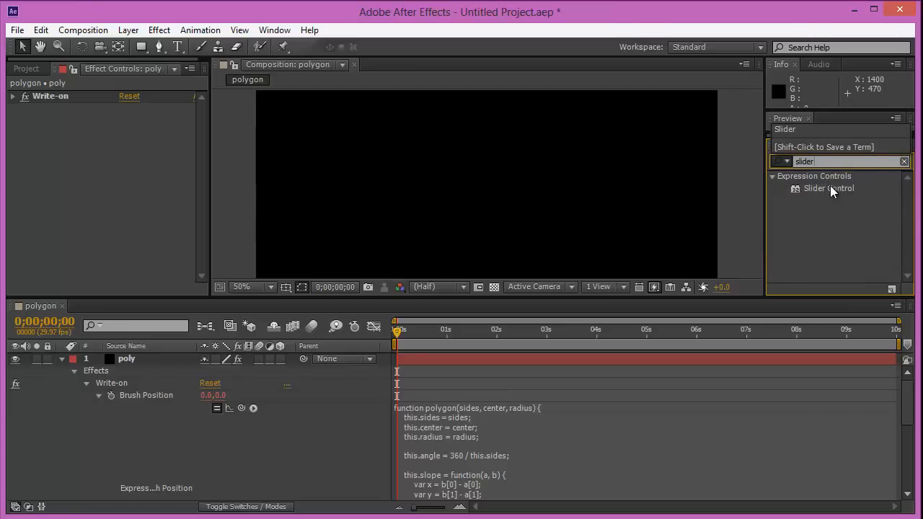
{"action": "double_click", "coordinate": [828, 187]}
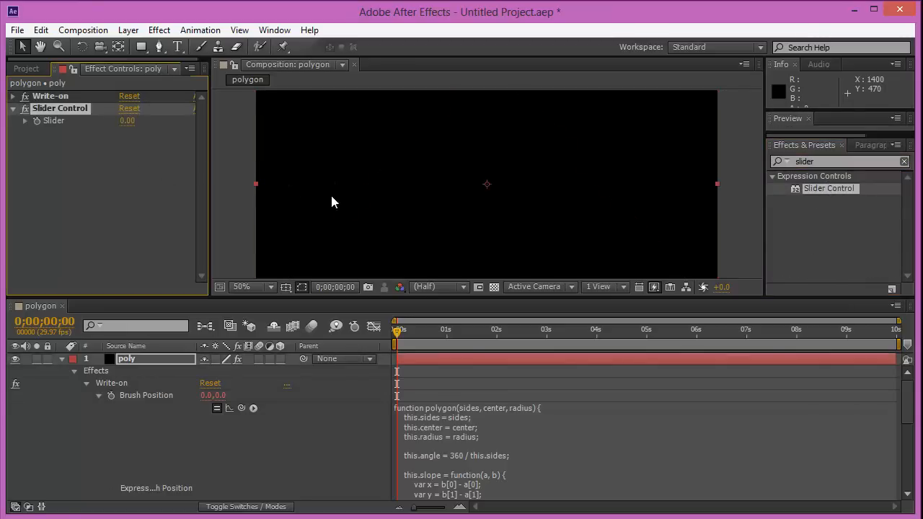
{"action": "mouse_move", "coordinate": [754, 234]}
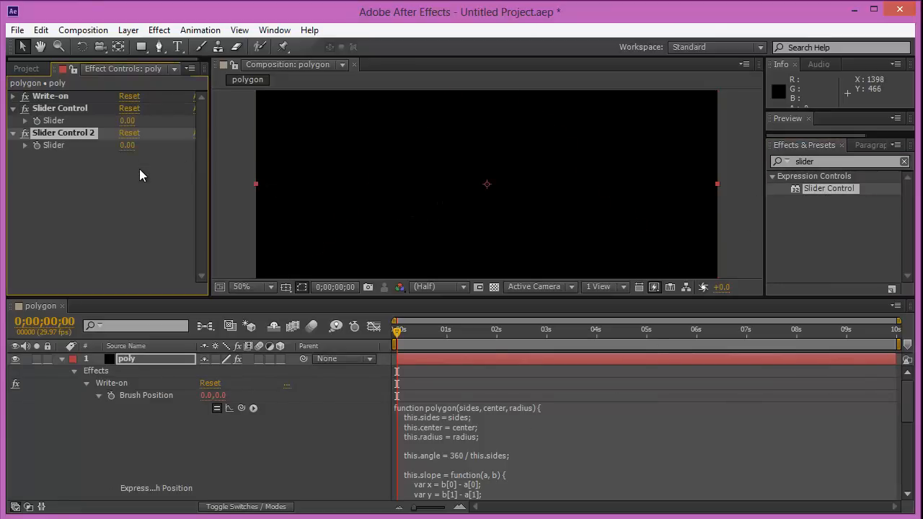
{"action": "mouse_move", "coordinate": [825, 193]}
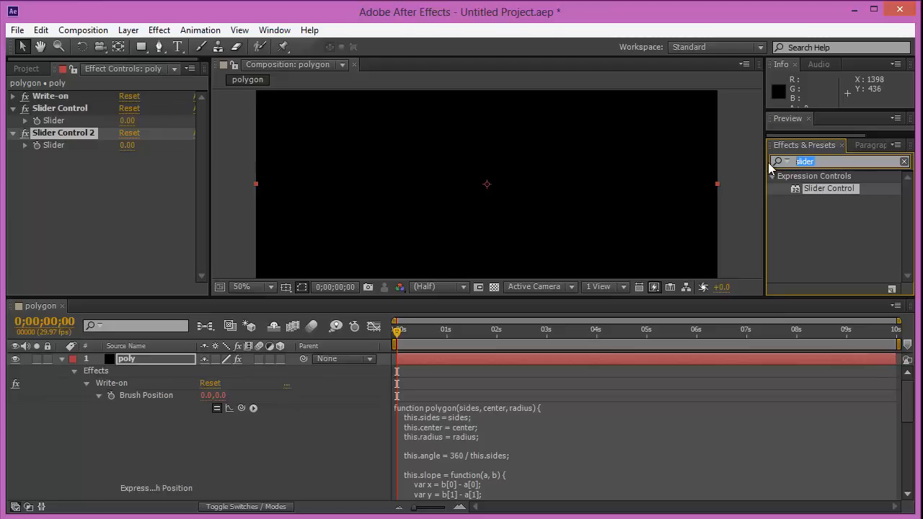
{"action": "type", "text": "coor"}
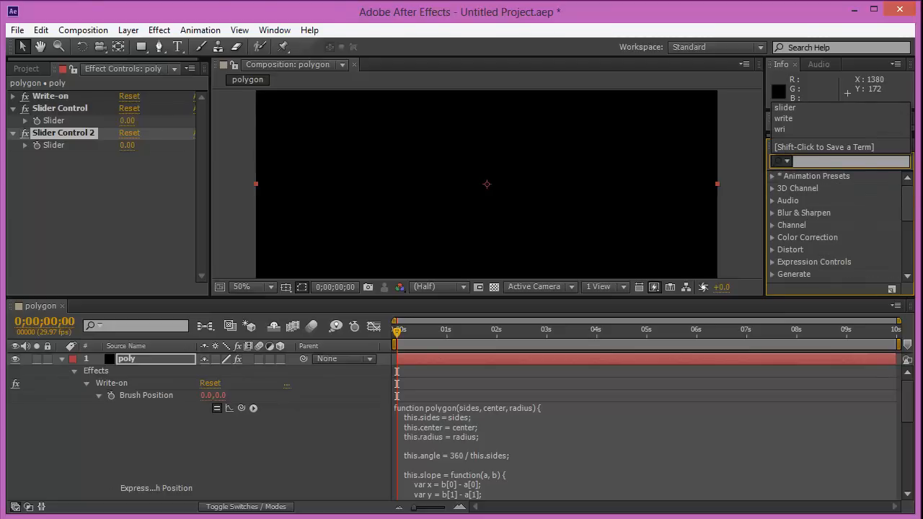
{"action": "left_click", "coordinate": [159, 29]}
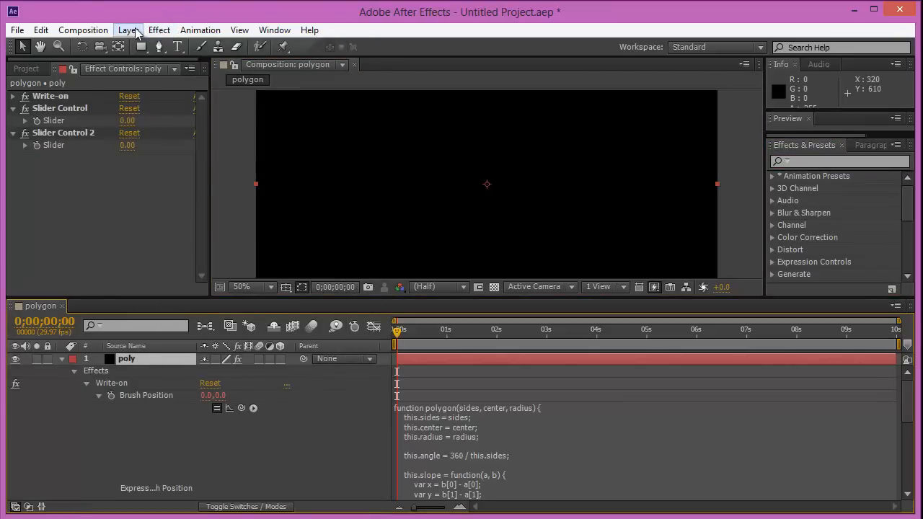
{"action": "left_click", "coordinate": [159, 29]}
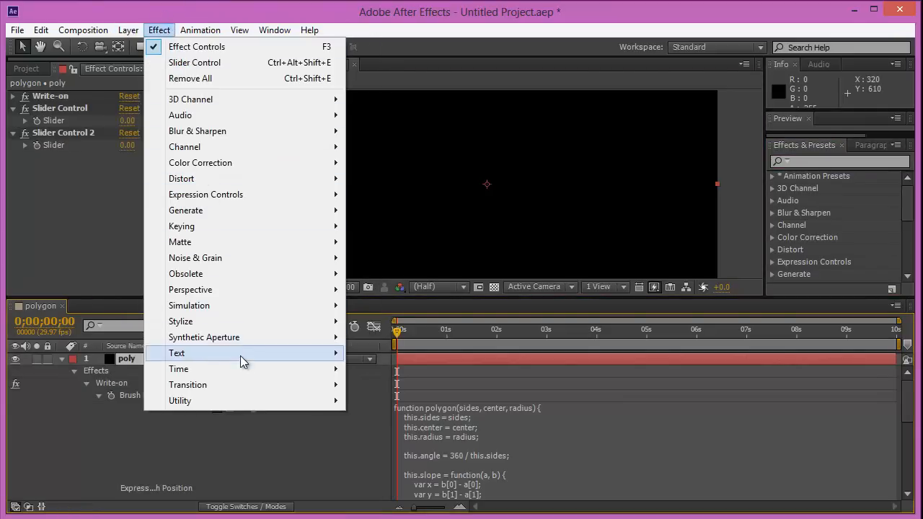
{"action": "mouse_move", "coordinate": [205, 337]}
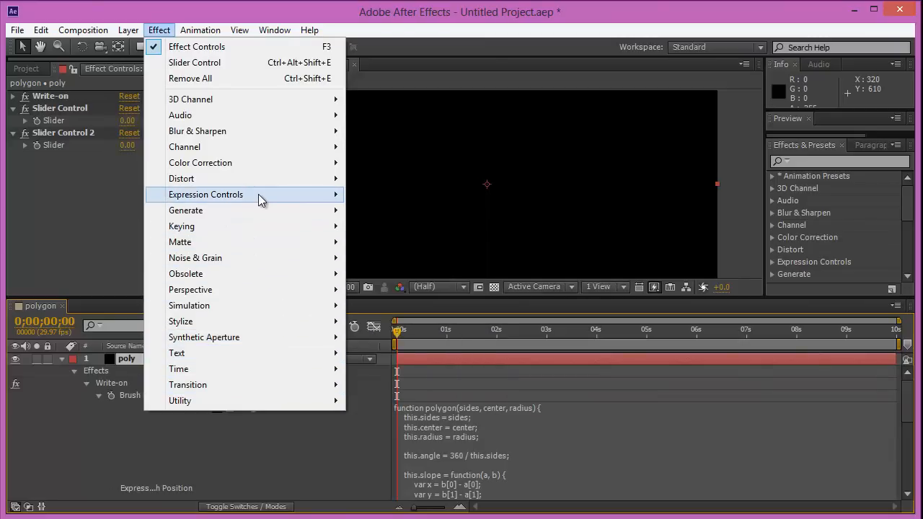
{"action": "mouse_move", "coordinate": [205, 194]}
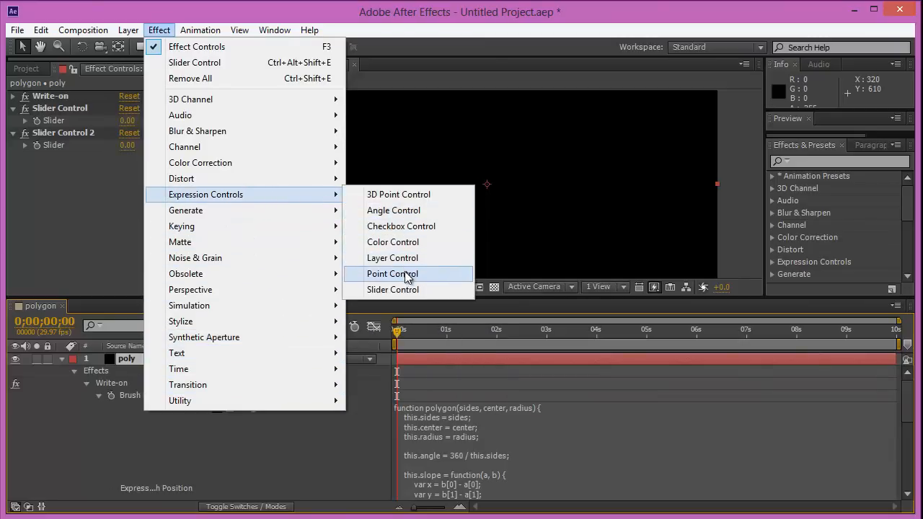
{"action": "left_click", "coordinate": [392, 274]}
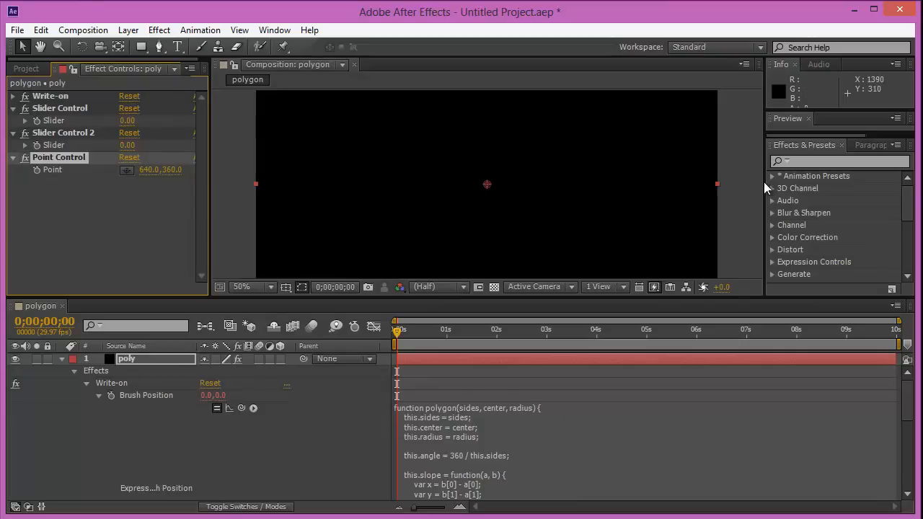
Step: Add a third slider and rename the controls # sides, radius and speed
{"action": "type", "text": "slider"}
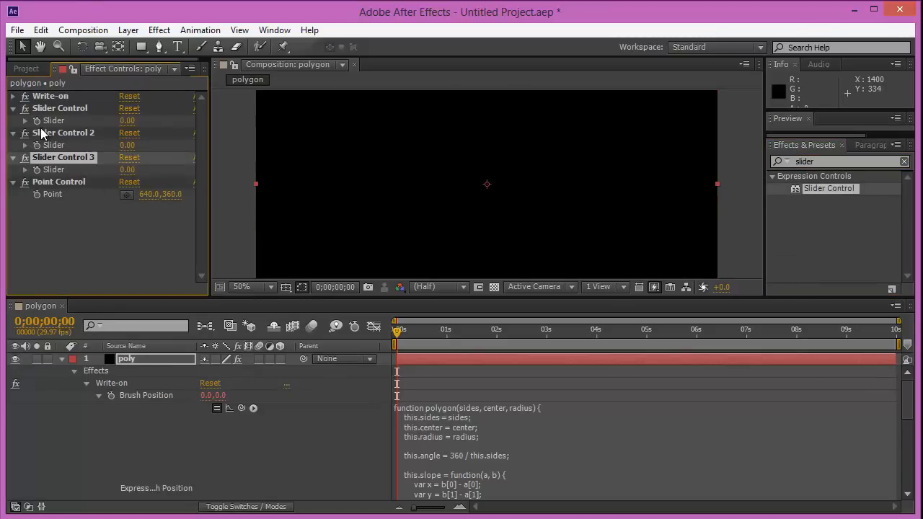
{"action": "double_click", "coordinate": [61, 108]}
{"action": "type", "text": "#"}
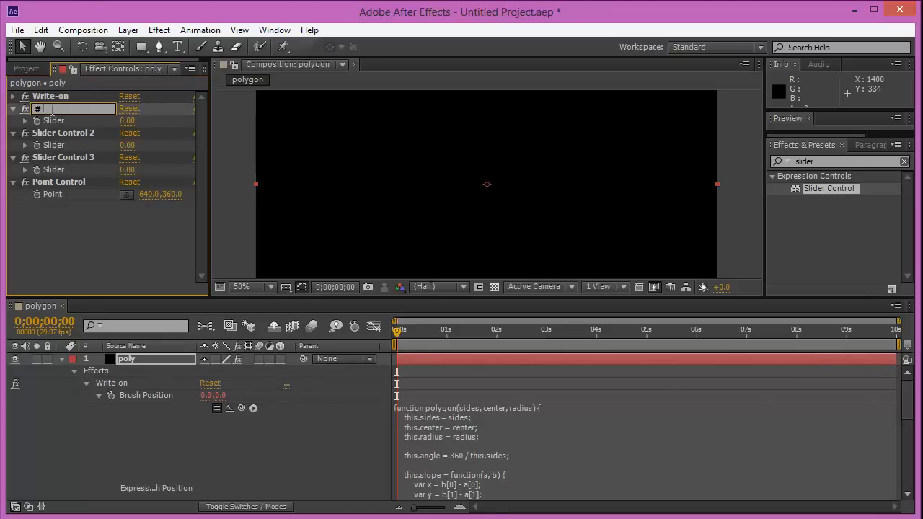
{"action": "type", "text": "sides"}
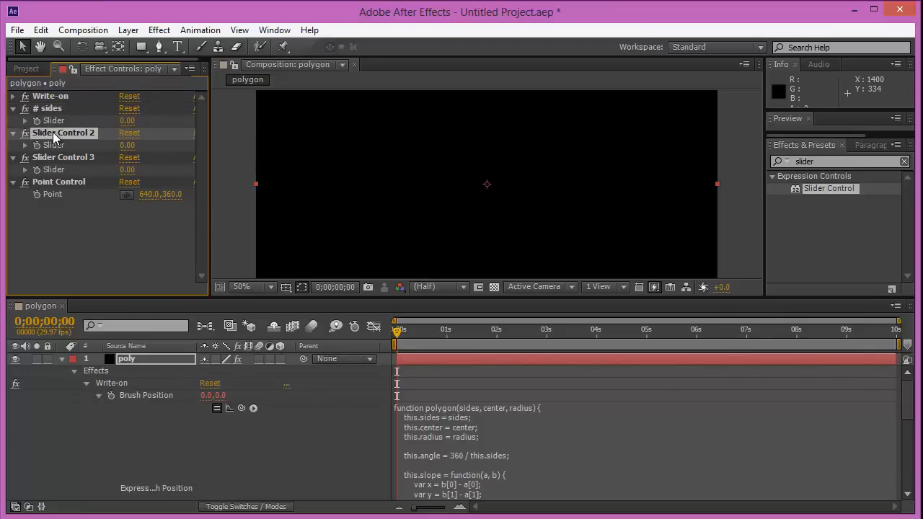
{"action": "type", "text": "radius"}
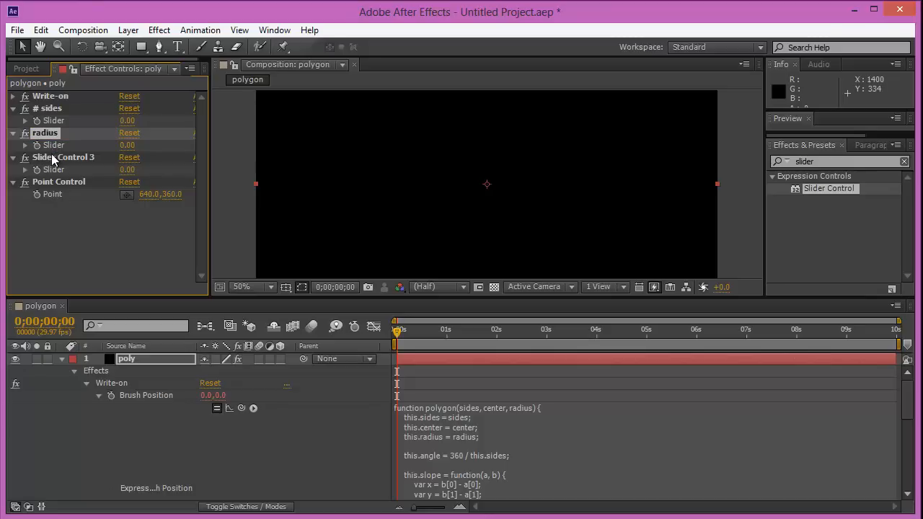
{"action": "double_click", "coordinate": [63, 158]}
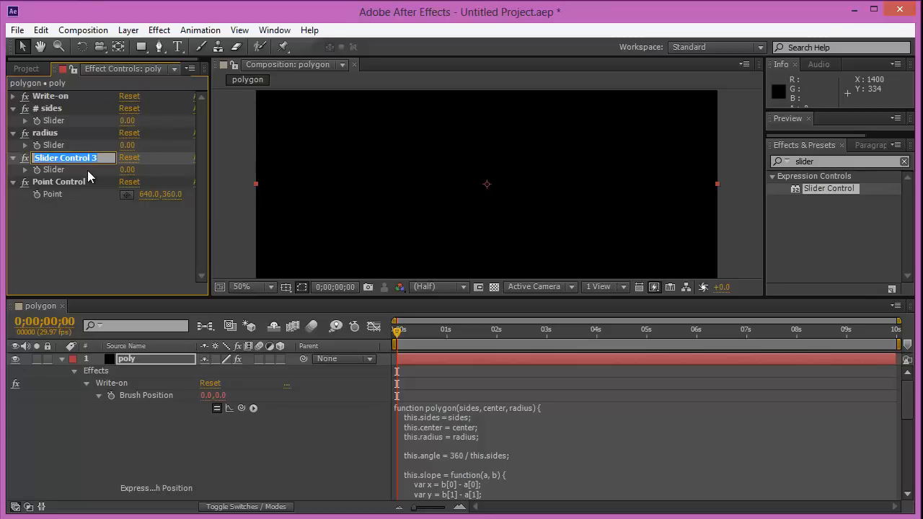
{"action": "type", "text": "speed"}
{"action": "left_click", "coordinate": [73, 182]}
{"action": "type", "text": "center"}
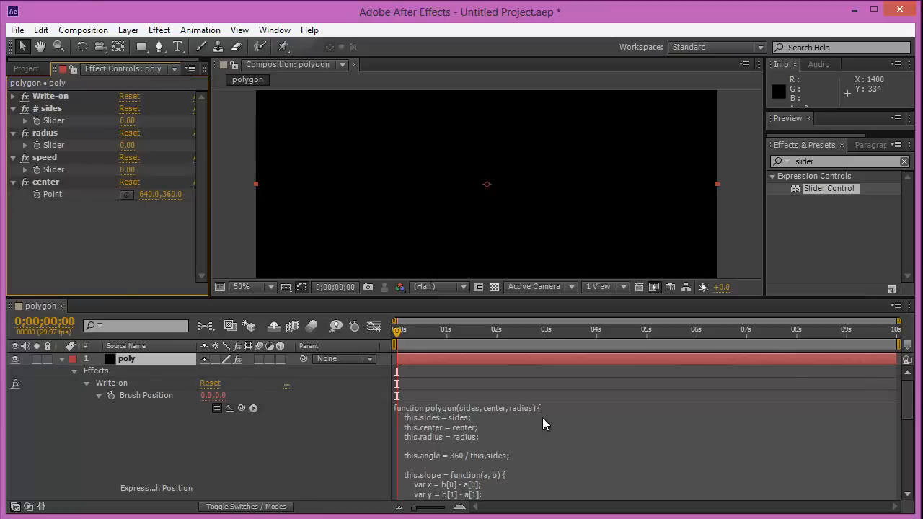
Step: Declare var sides, radius and speed at the top of the expression, each reading its slider
{"action": "left_click", "coordinate": [556, 408]}
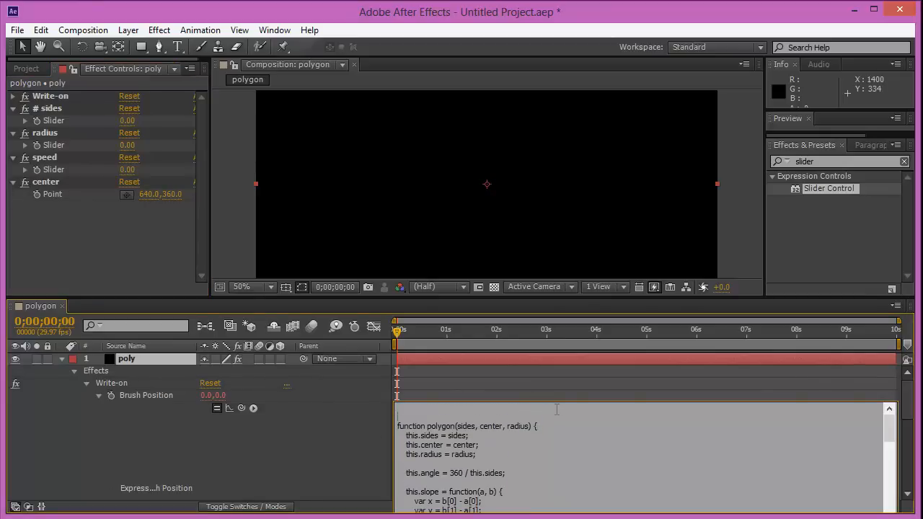
{"action": "type", "text": "var"}
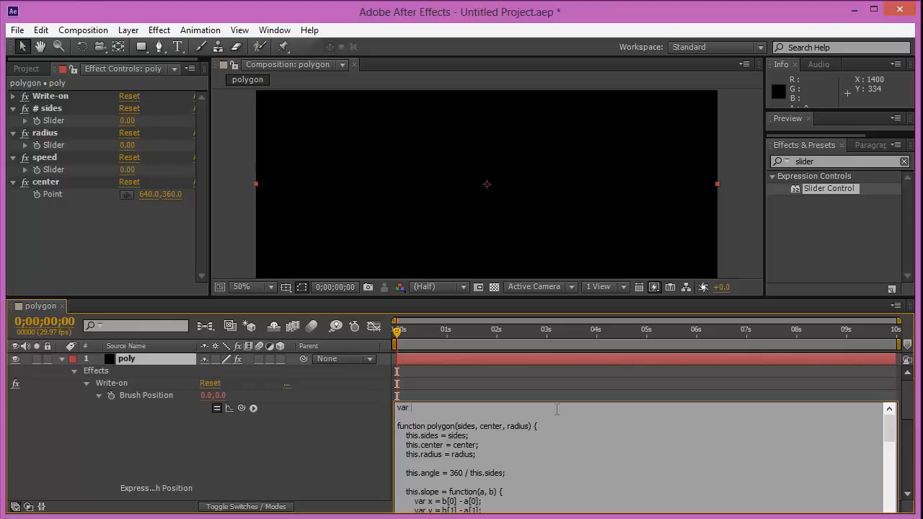
{"action": "type", "text": "sides ="}
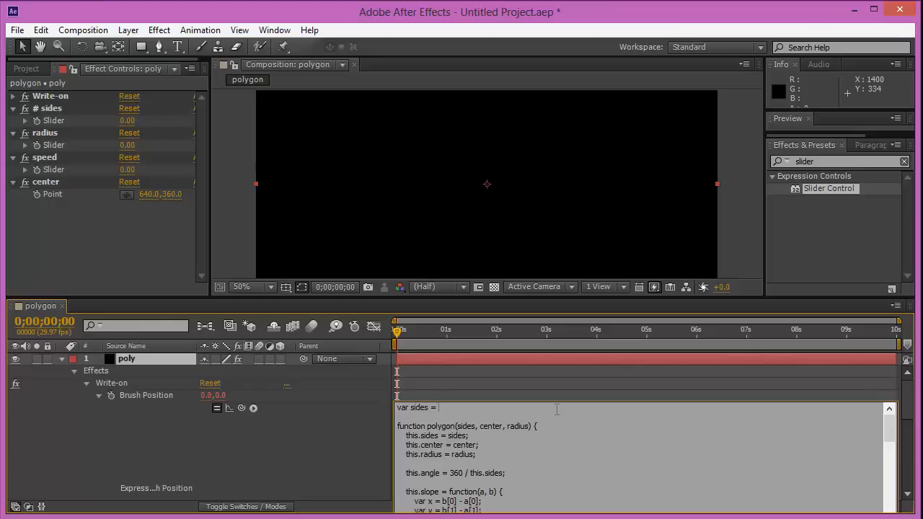
{"action": "mouse_move", "coordinate": [368, 319]}
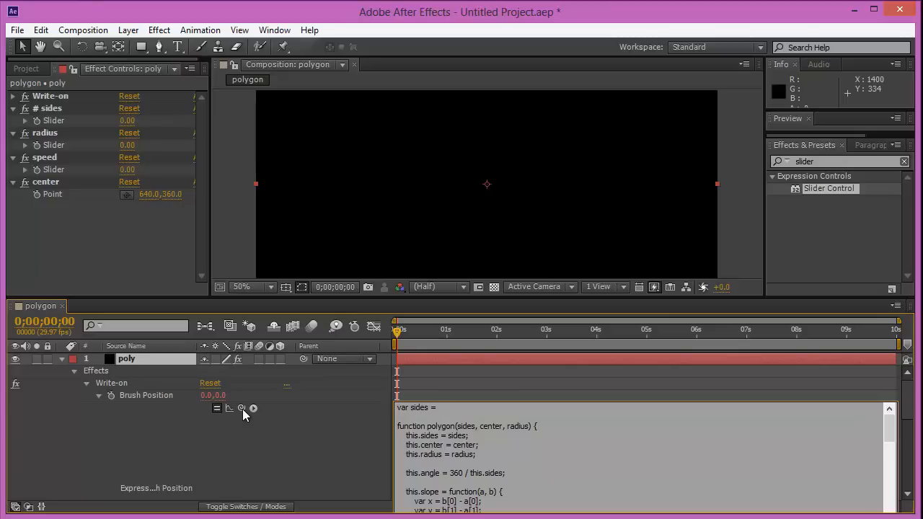
{"action": "mouse_move", "coordinate": [241, 409]}
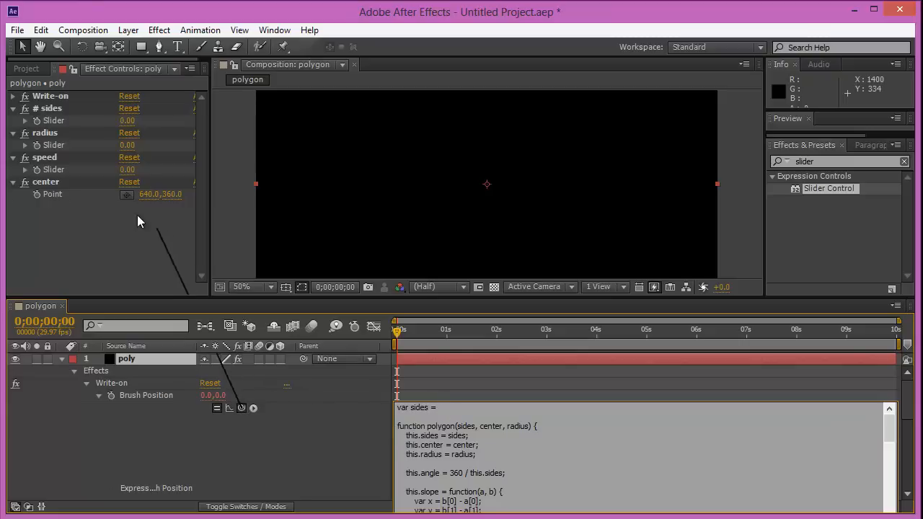
{"action": "double_click", "coordinate": [55, 121]}
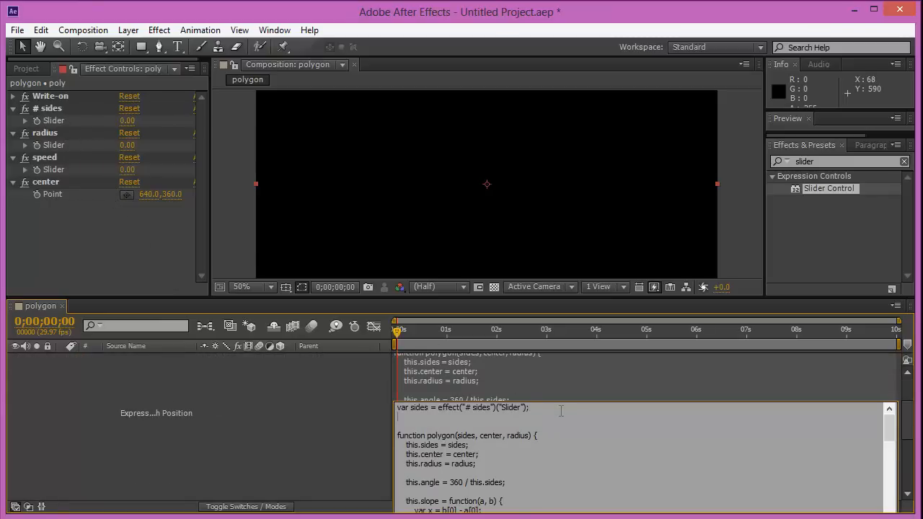
{"action": "type", "text": "var"}
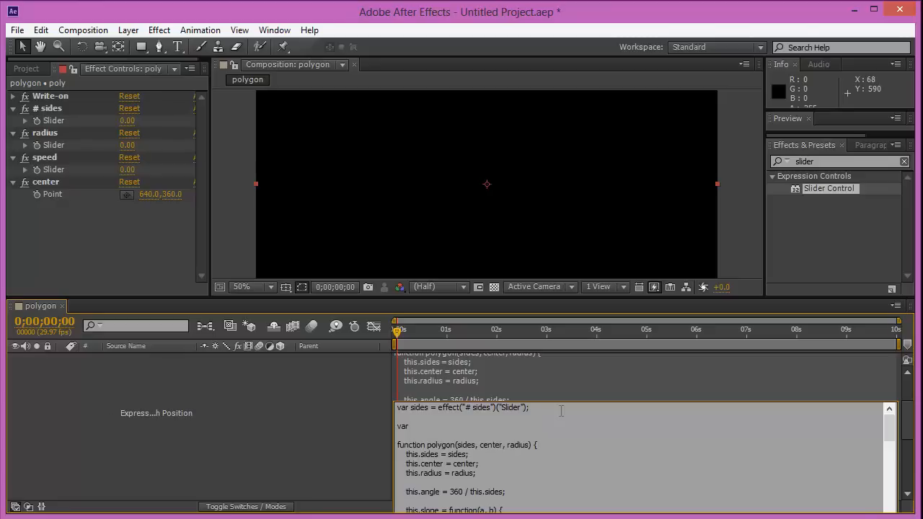
{"action": "type", "text": "radius ="}
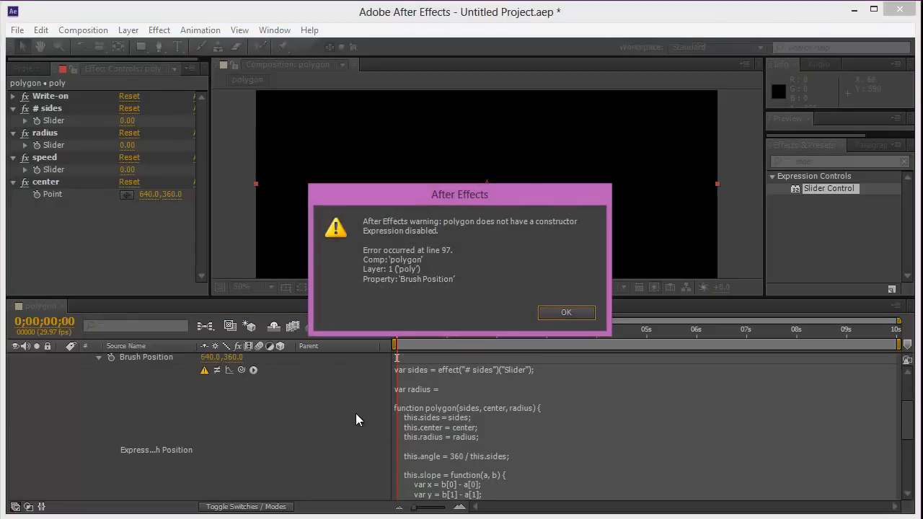
{"action": "left_click", "coordinate": [566, 312]}
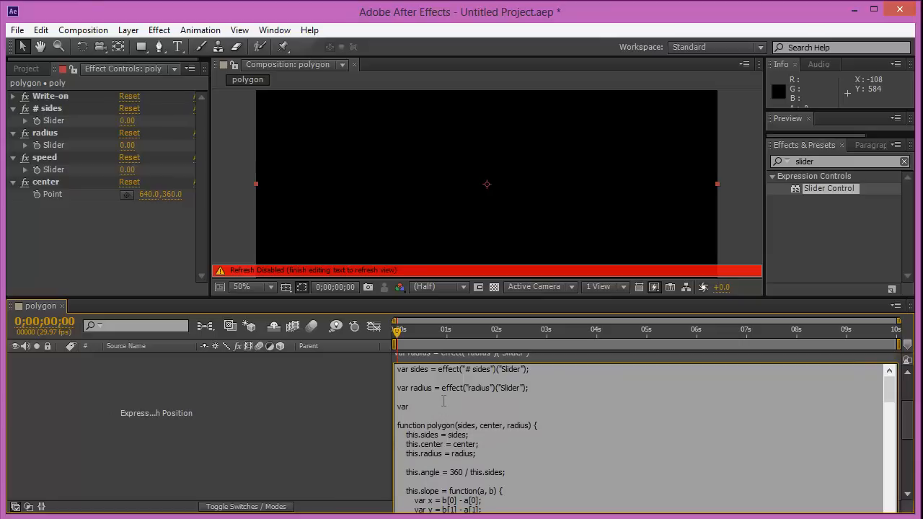
{"action": "type", "text": "speed"}
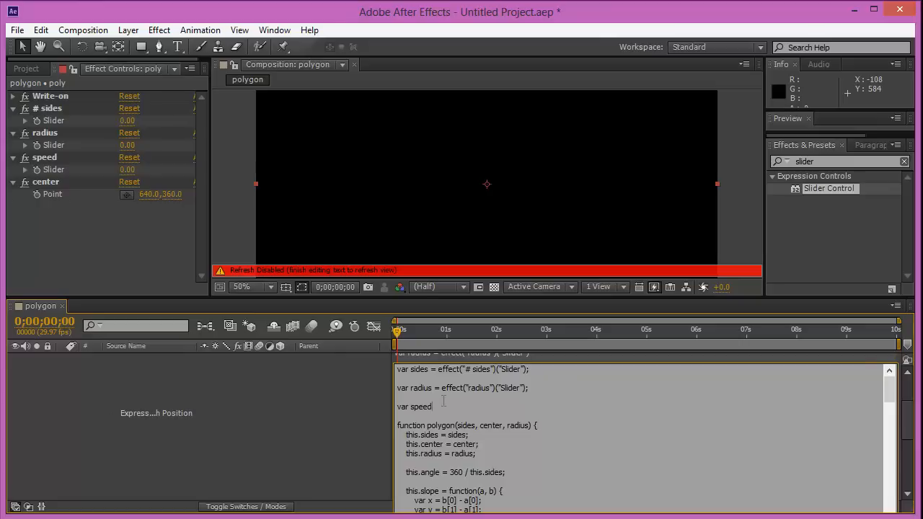
{"action": "type", "text": "= effect(\"speed\")(\"Slider\");"}
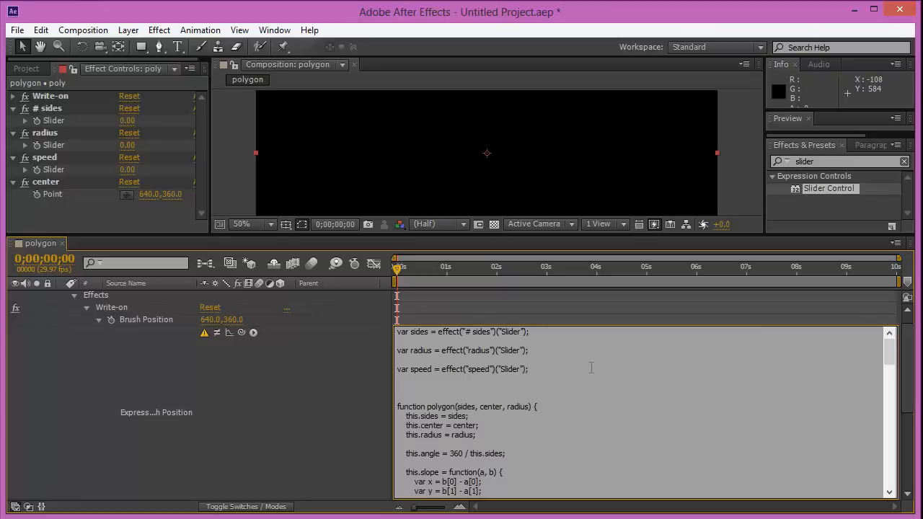
Step: Read the center point and build 'var poly = new polygon(sides,center,radius);'
{"action": "type", "text": "ve"}
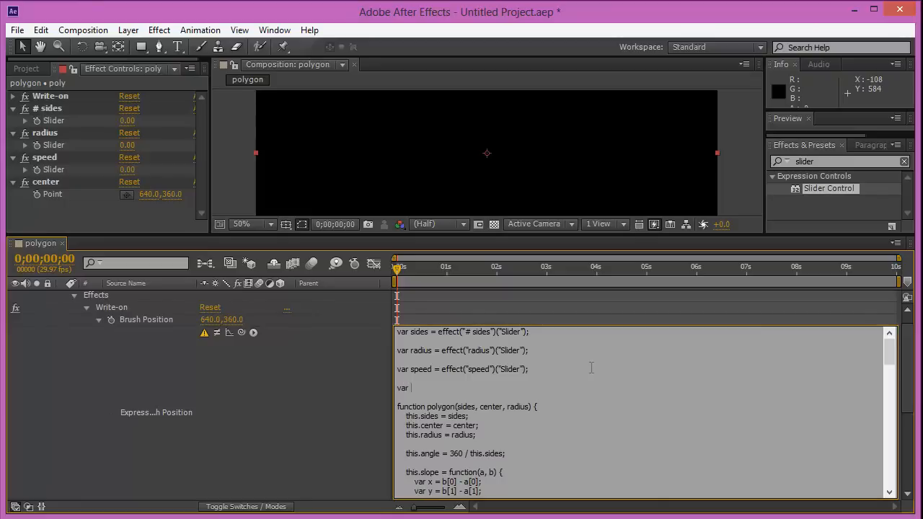
{"action": "type", "text": "center = effect(\"center\")(\"Point\");"}
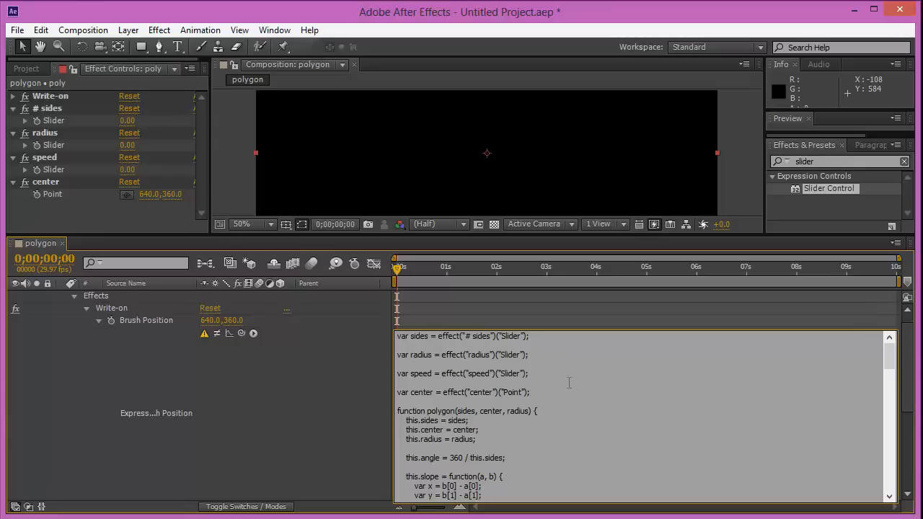
{"action": "scroll", "scroll_direction": "down", "scroll_amount": 3}
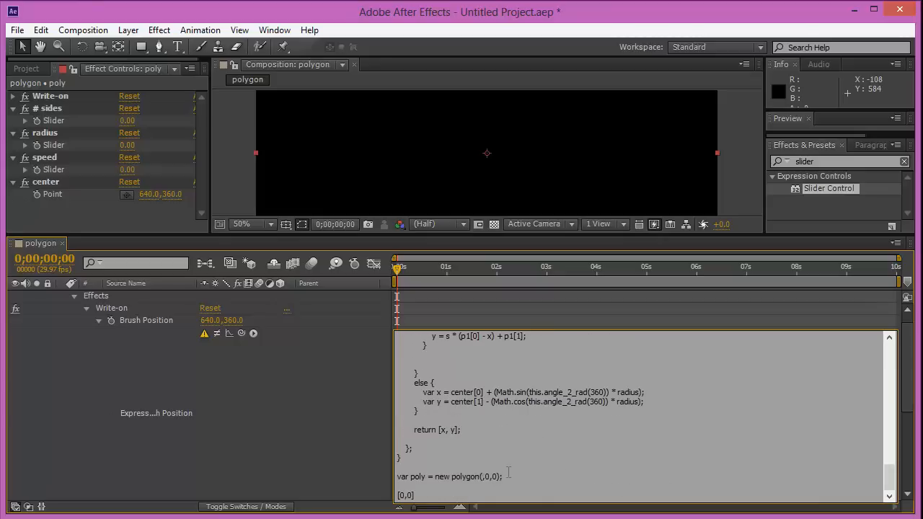
{"action": "type", "text": "sides,cente"}
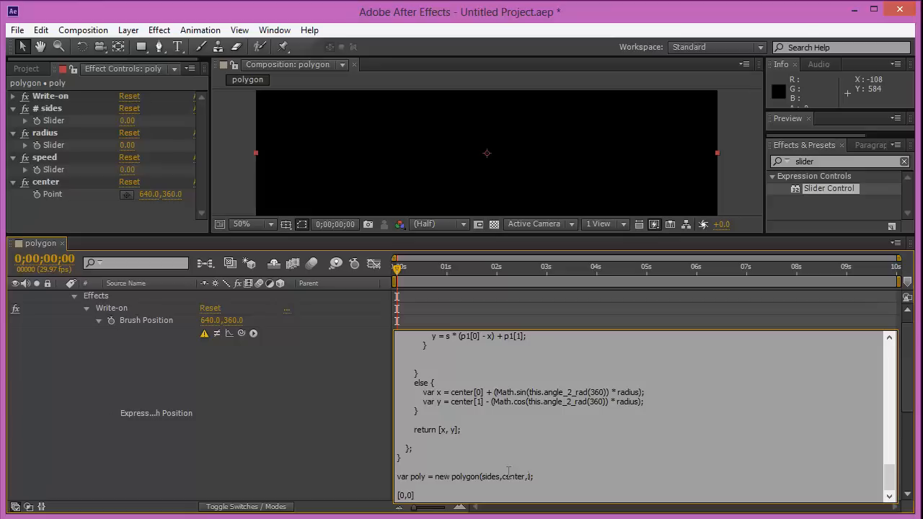
{"action": "type", "text": "radius"}
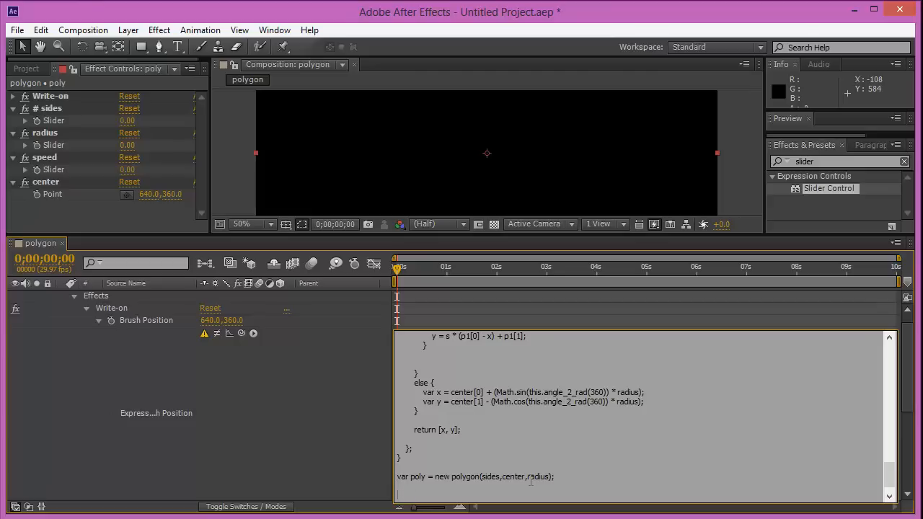
Step: Call 'poly.coord(speed);', apply the expression and dismiss the divide-by-zero warning
{"action": "type", "text": "poly"}
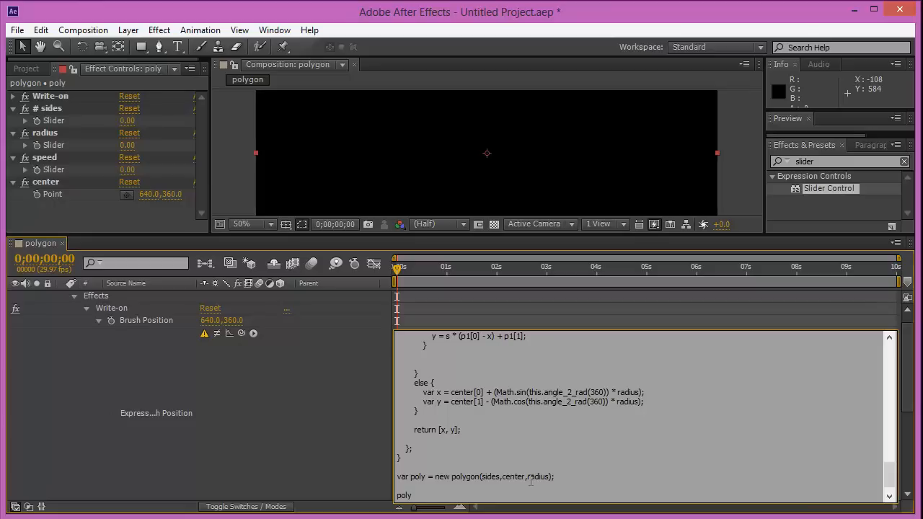
{"action": "type", "text": ".coord("}
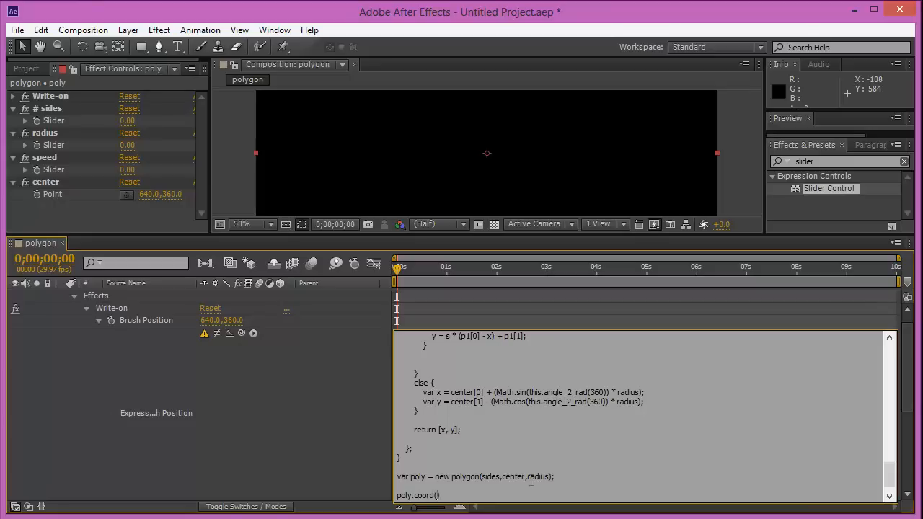
{"action": "type", "text": "speed"}
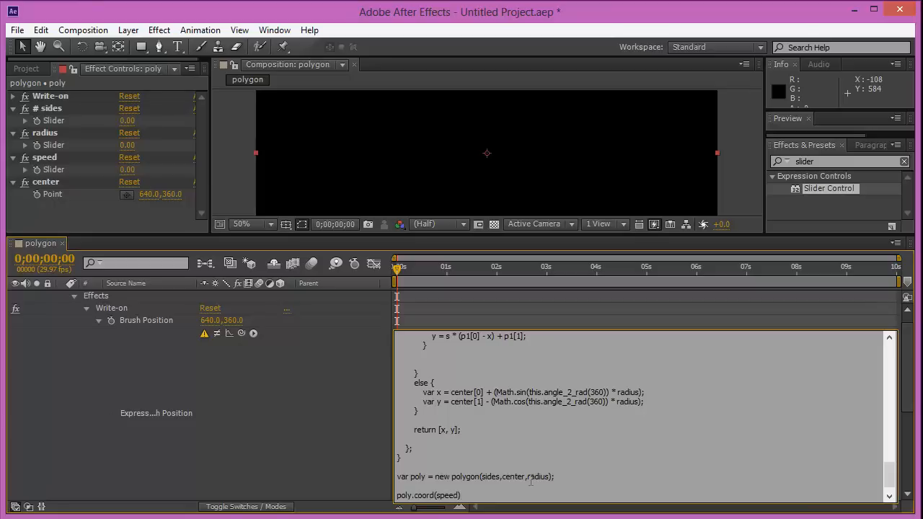
{"action": "scroll", "scroll_direction": "down", "scroll_amount": 3}
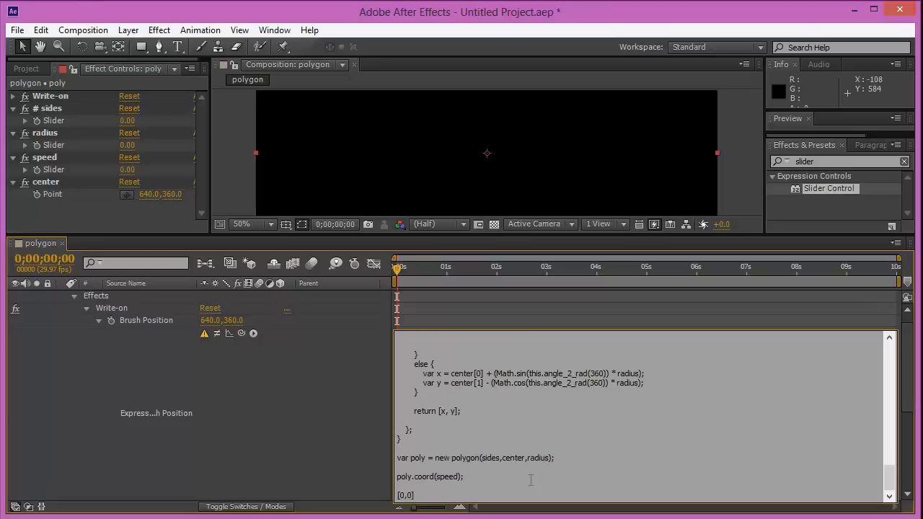
{"action": "double_click", "coordinate": [406, 496]}
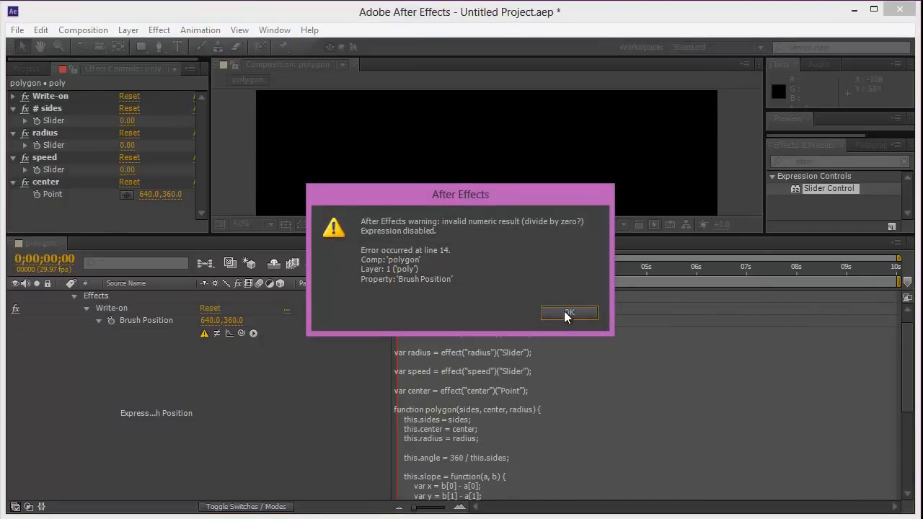
{"action": "left_click", "coordinate": [568, 313]}
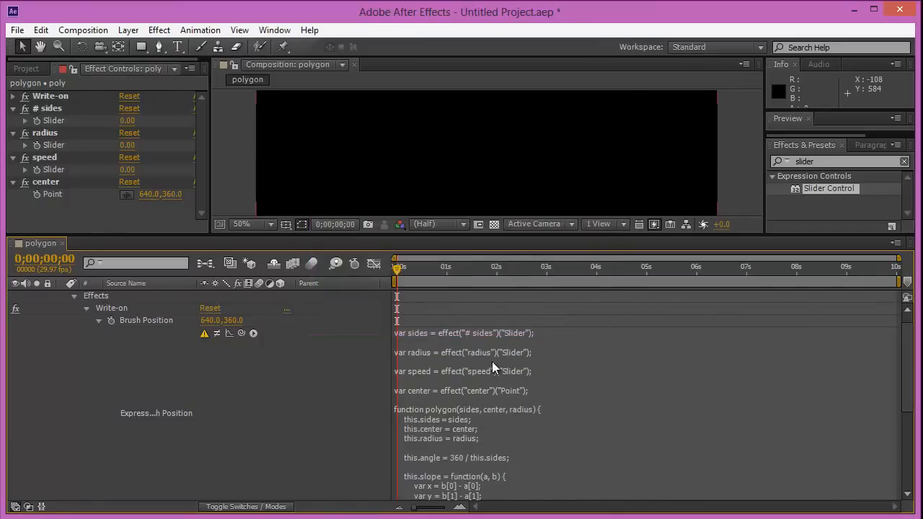
{"action": "mouse_move", "coordinate": [132, 127]}
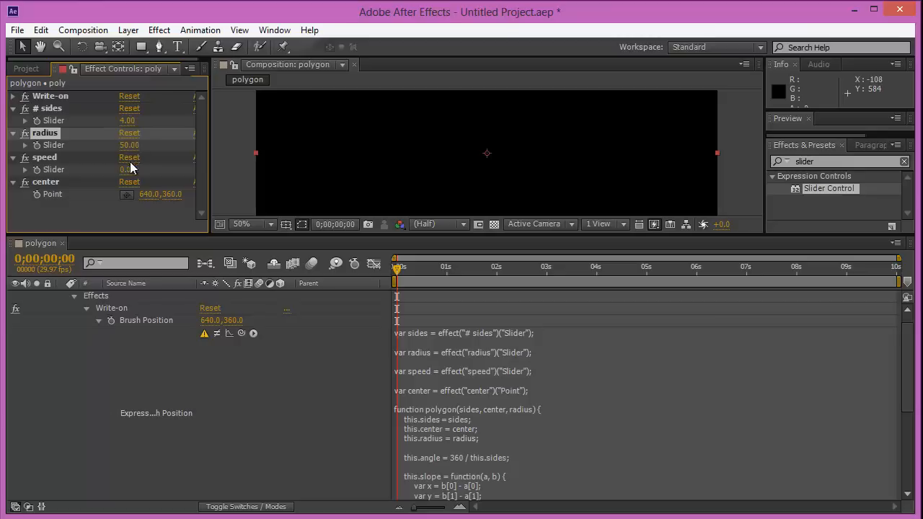
Step: Set the speed slider to 1.00 so the controls read 4 sides, radius 50, speed 1
{"action": "double_click", "coordinate": [128, 170]}
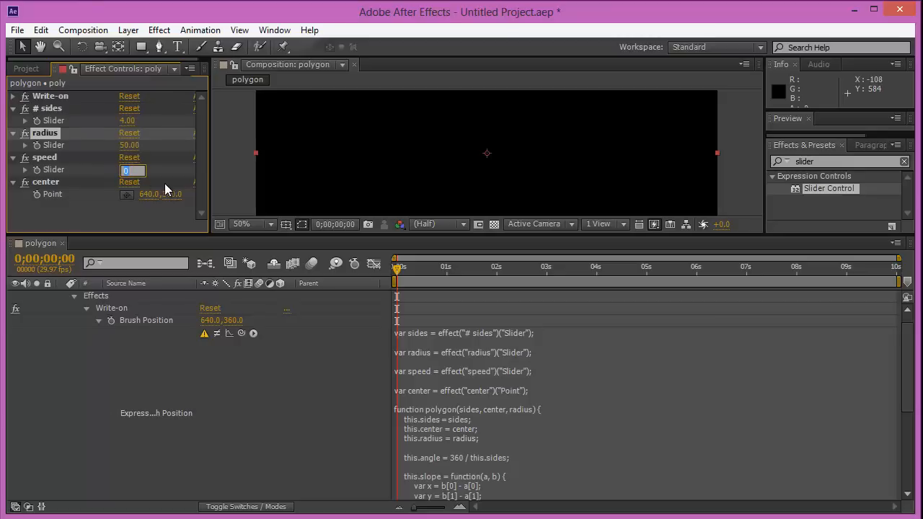
{"action": "type", "text": "1.00"}
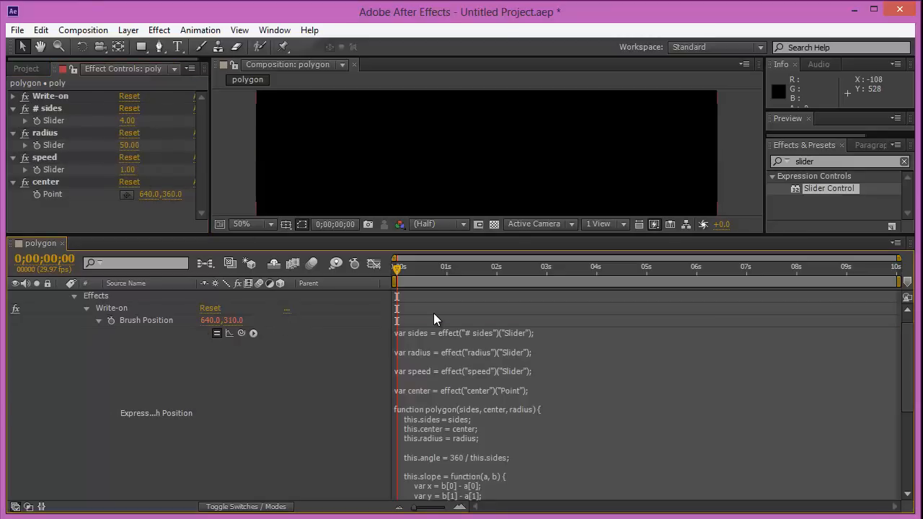
{"action": "mouse_move", "coordinate": [422, 228]}
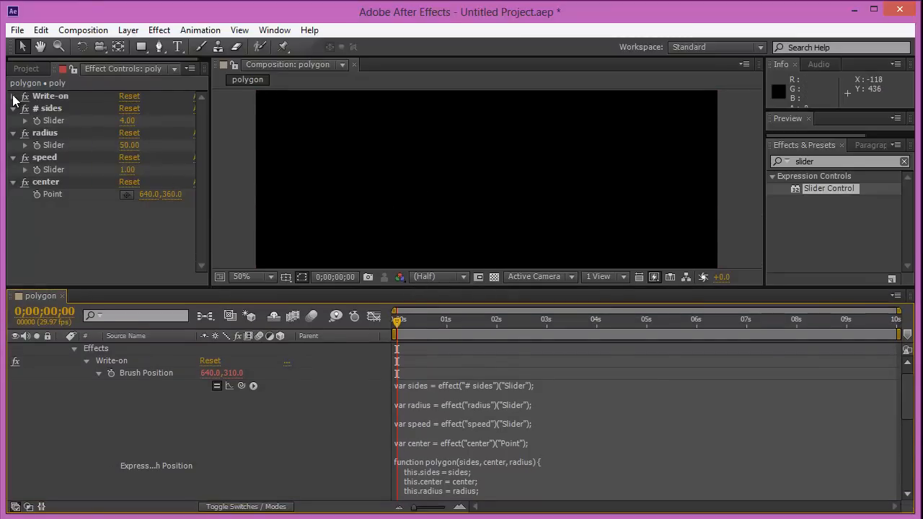
Step: Expand Write-on's brush settings and make the brush colour red
{"action": "left_click", "coordinate": [13, 95]}
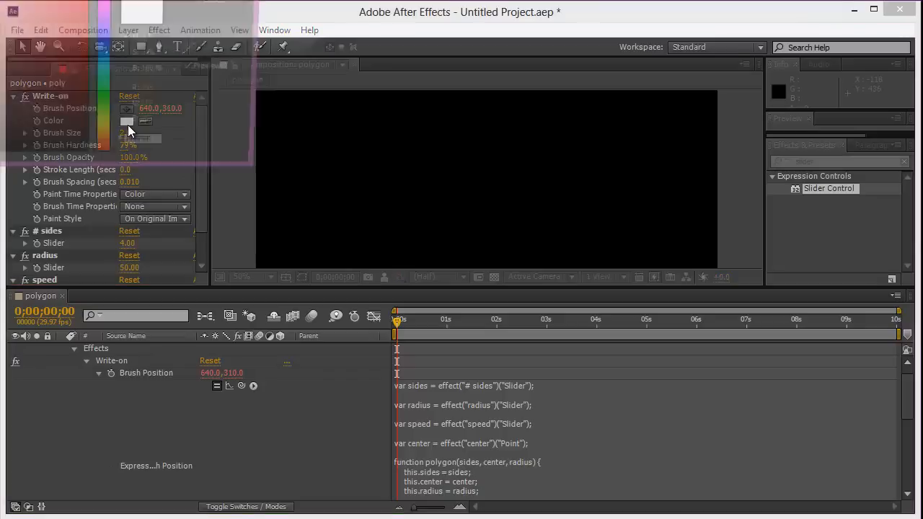
{"action": "left_click", "coordinate": [127, 121]}
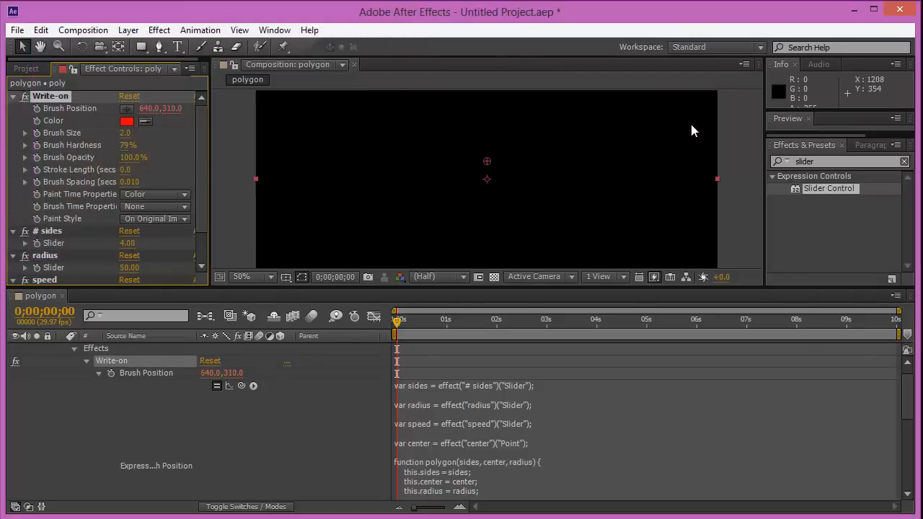
{"action": "mouse_move", "coordinate": [609, 301]}
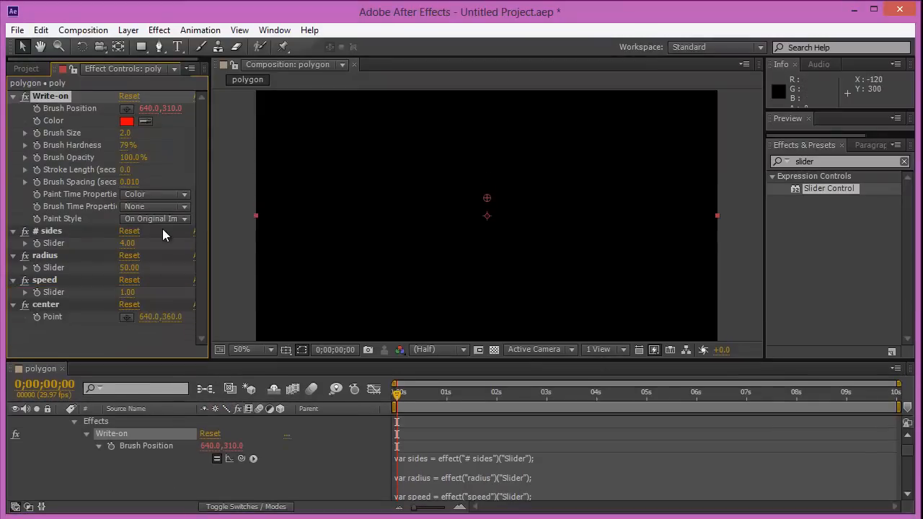
{"action": "mouse_move", "coordinate": [825, 136]}
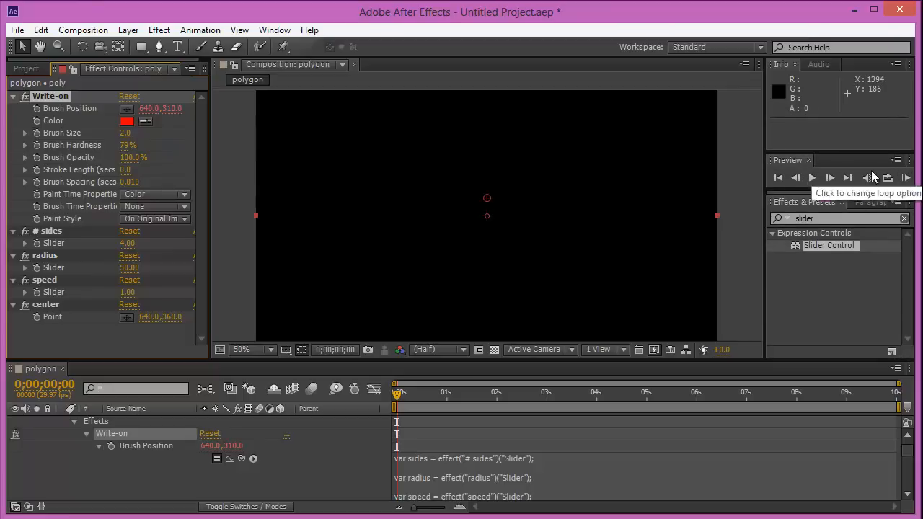
Step: Play the composition so the red brush writes on a small centred diamond
{"action": "left_click", "coordinate": [812, 178]}
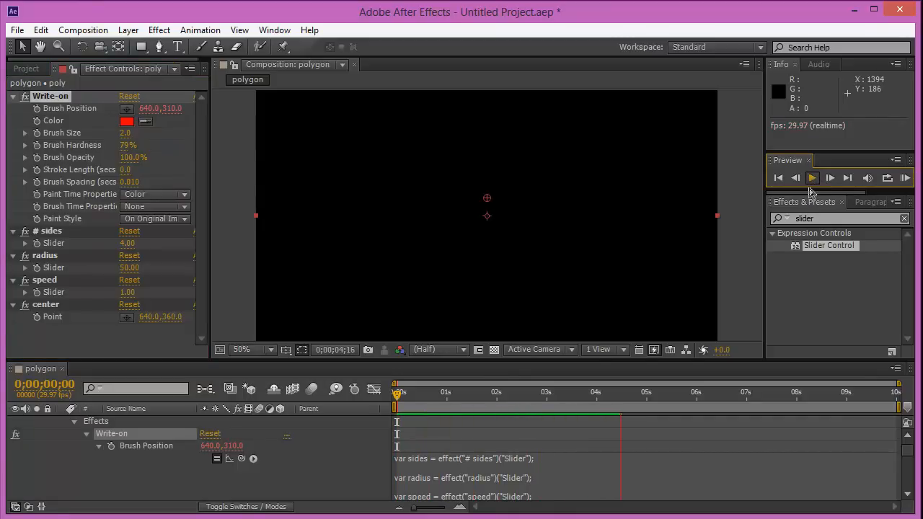
{"action": "left_click", "coordinate": [812, 177]}
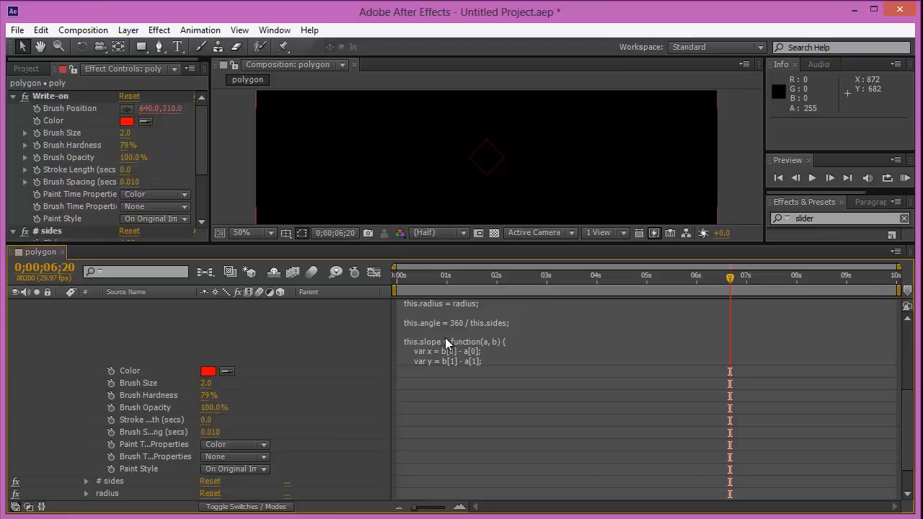
{"action": "mouse_move", "coordinate": [491, 297]}
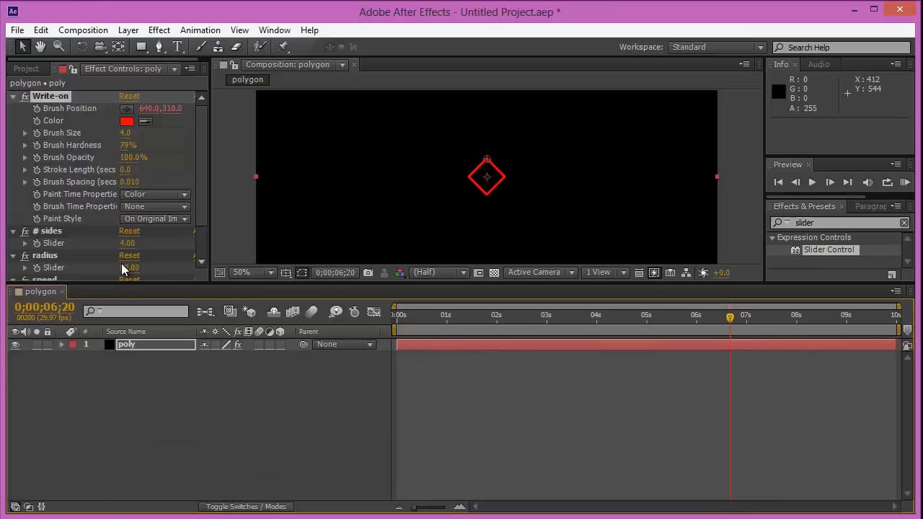
Step: Set radius 120, a green brush colour and 5 sides, then RAM Preview from the start
{"action": "scroll", "scroll_direction": "down", "scroll_amount": 3}
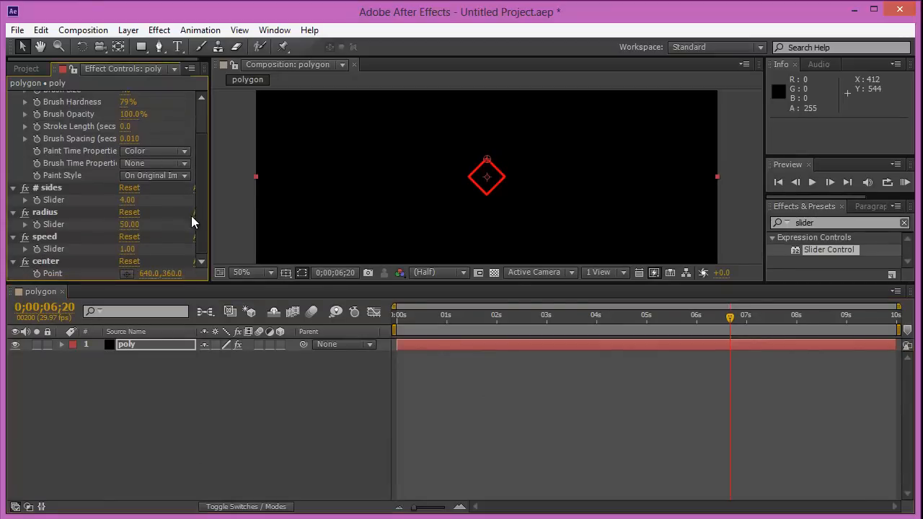
{"action": "double_click", "coordinate": [130, 225]}
{"action": "type", "text": "120"}
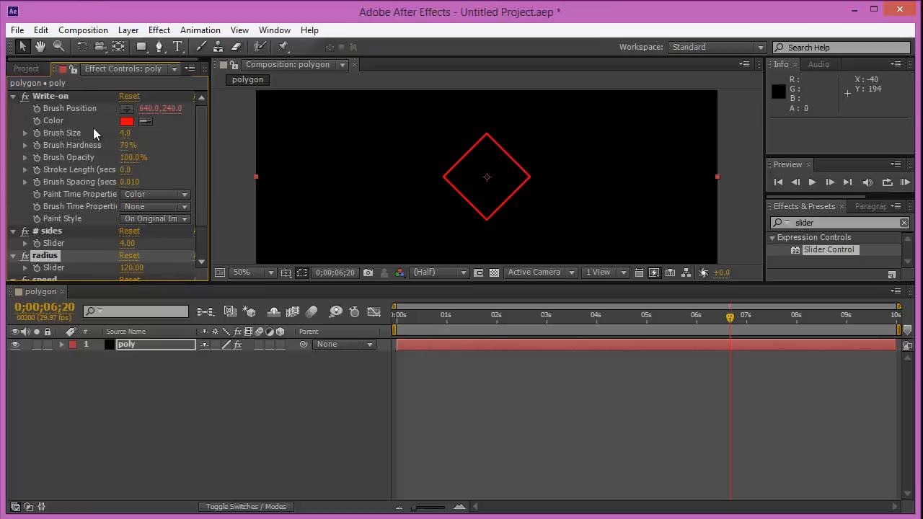
{"action": "left_click", "coordinate": [127, 122]}
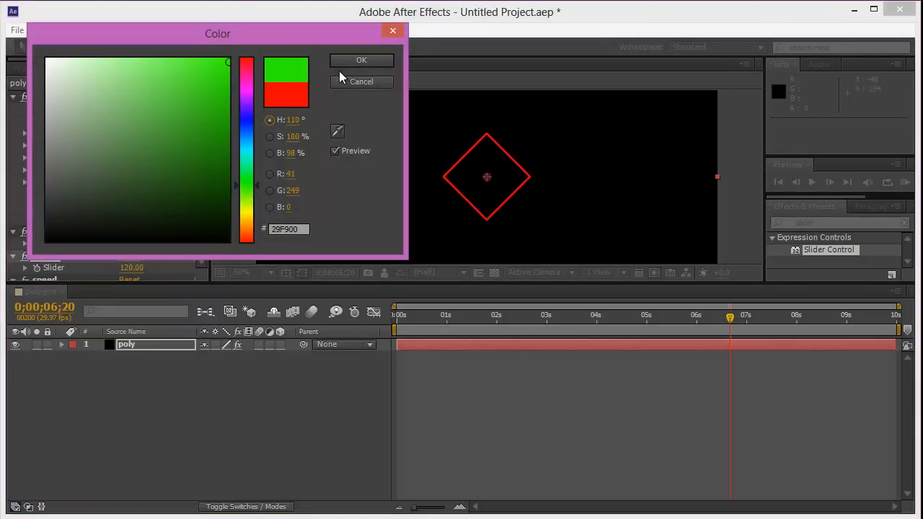
{"action": "left_click", "coordinate": [360, 60]}
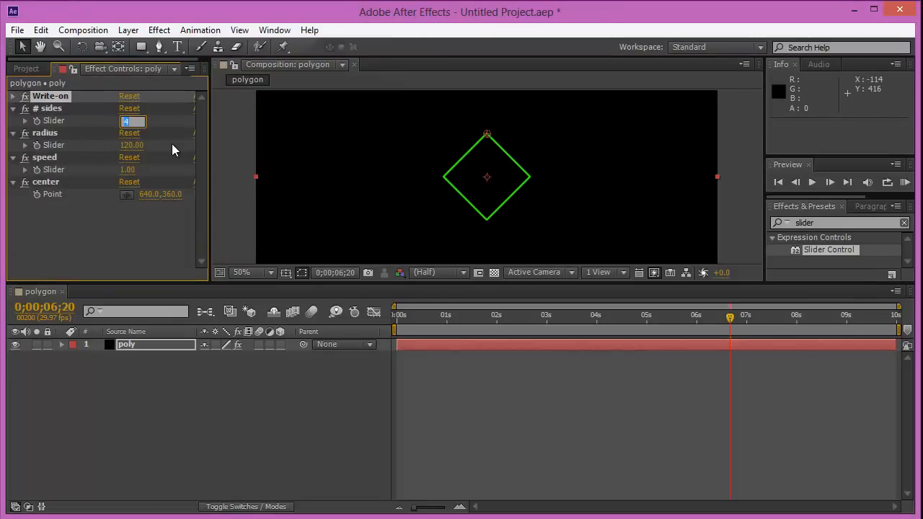
{"action": "type", "text": "5.00"}
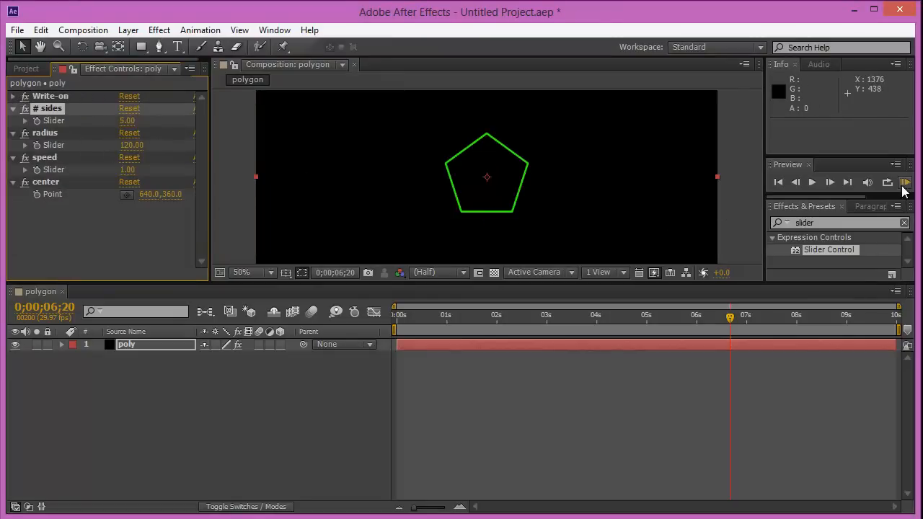
{"action": "left_click", "coordinate": [906, 182]}
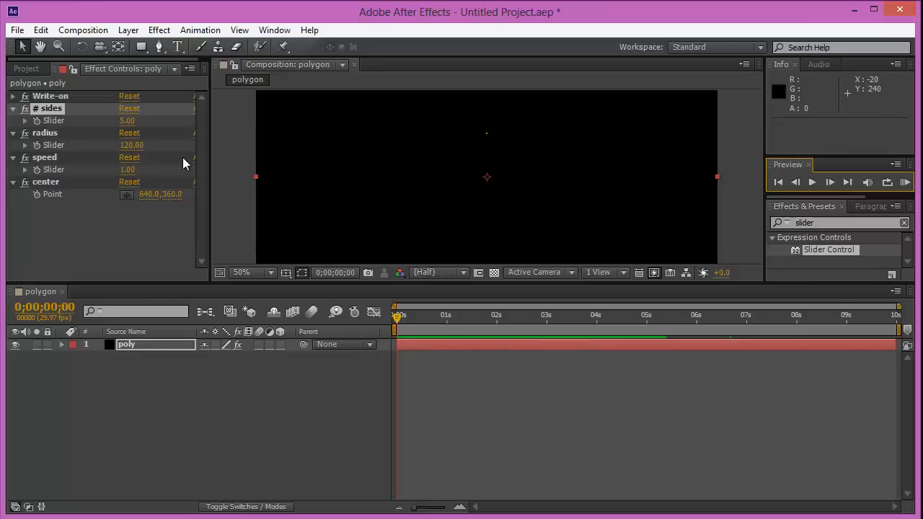
{"action": "mouse_move", "coordinate": [161, 176]}
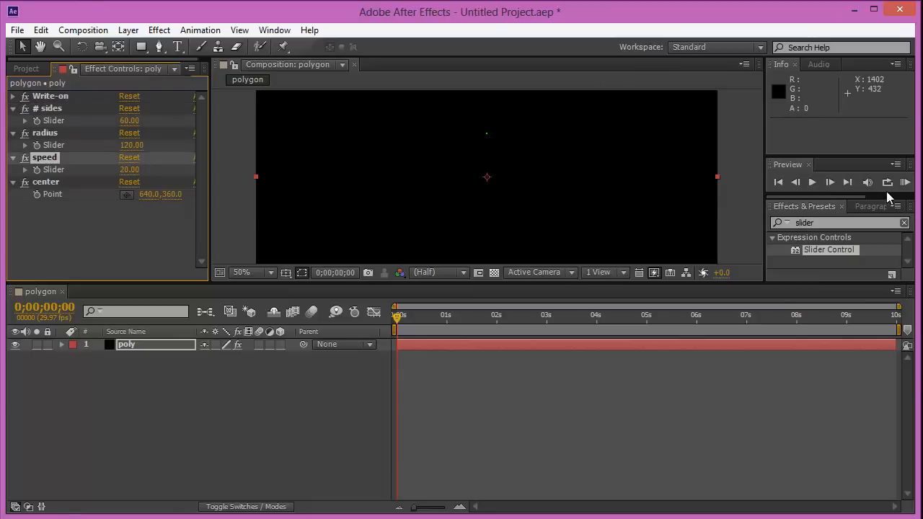
Step: RAM Preview the 60-sided, speed-30 polygon drawing a green near-circle
{"action": "left_click", "coordinate": [906, 182]}
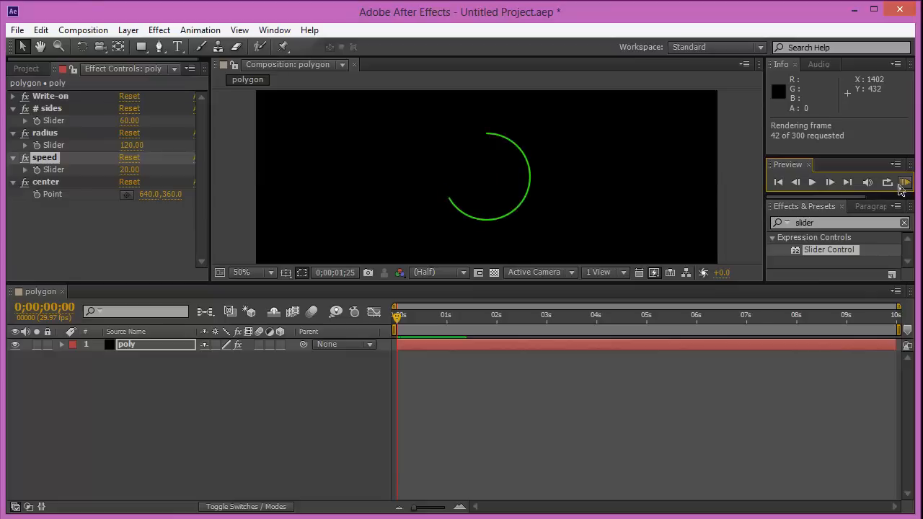